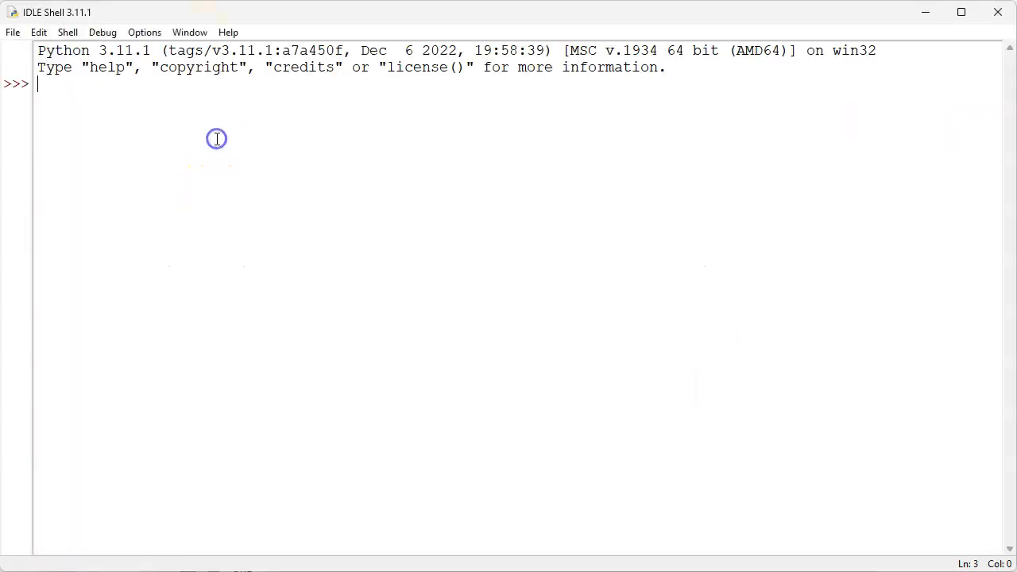
- Define myList = [1,2,3,4,5,6,7,8,9] at the prompt
{"action": "type", "text": "my"}
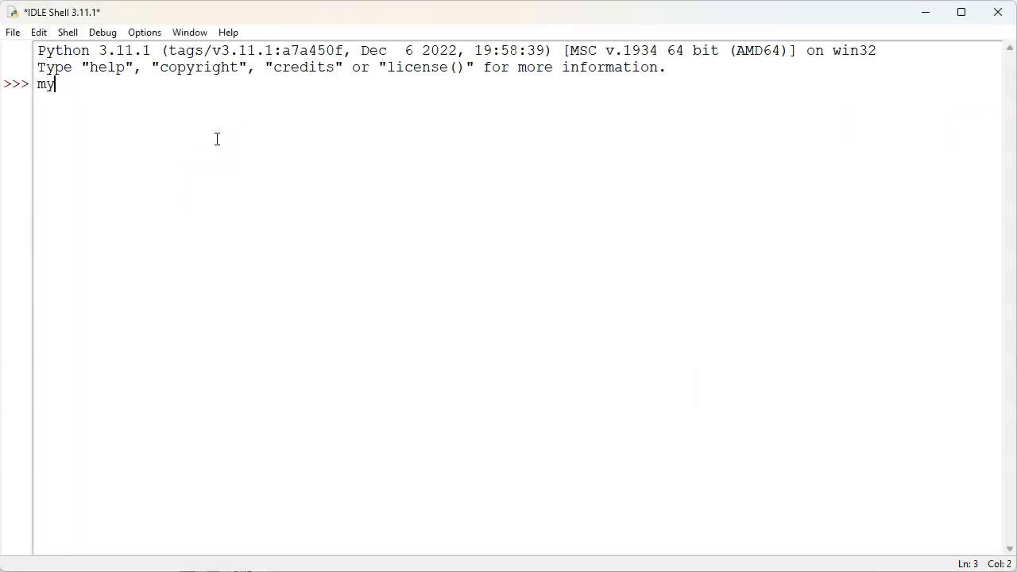
{"action": "type", "text": "List ="}
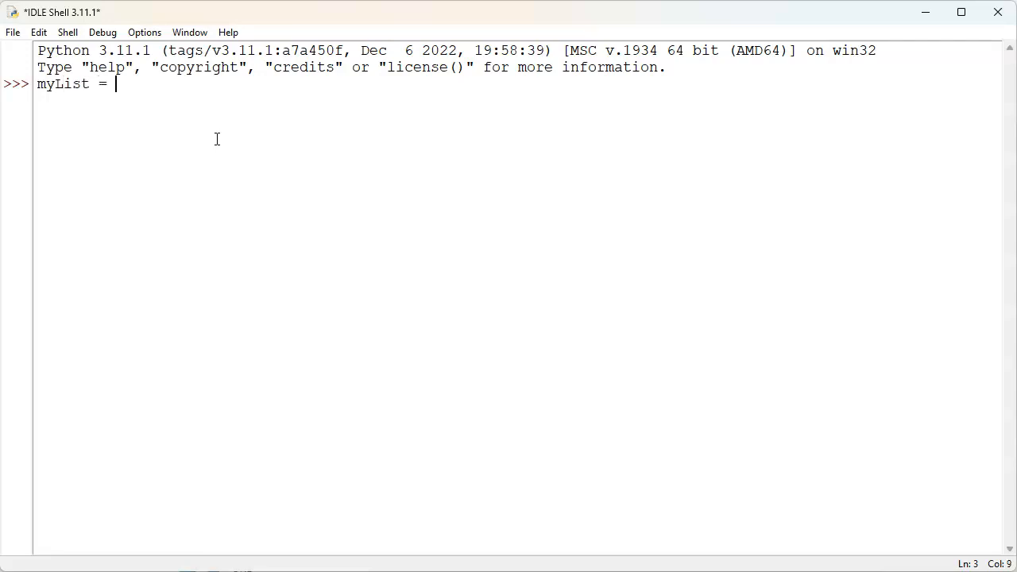
{"action": "type", "text": "[1,2,3,4"}
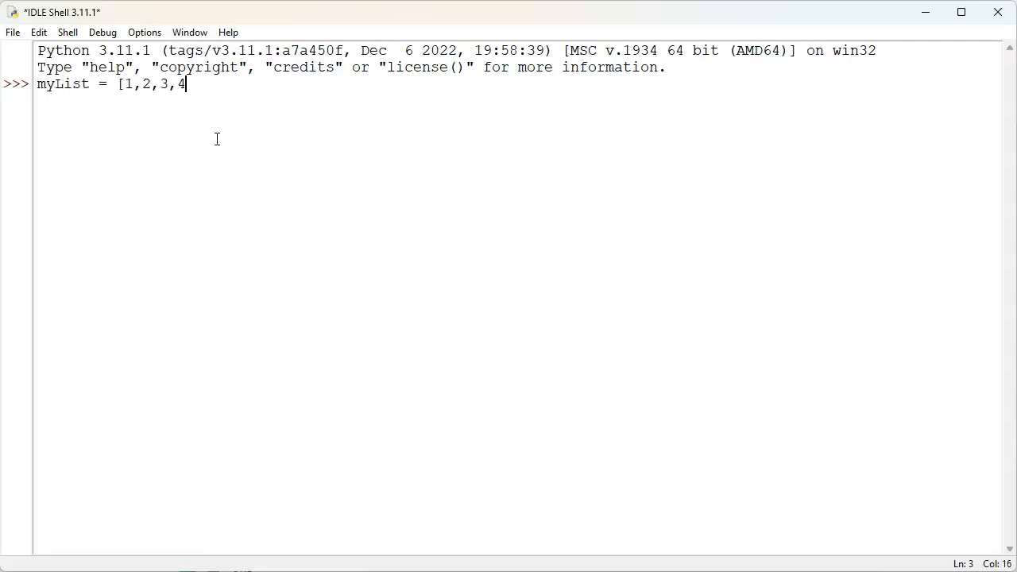
{"action": "type", "text": ",5,6,7,8"}
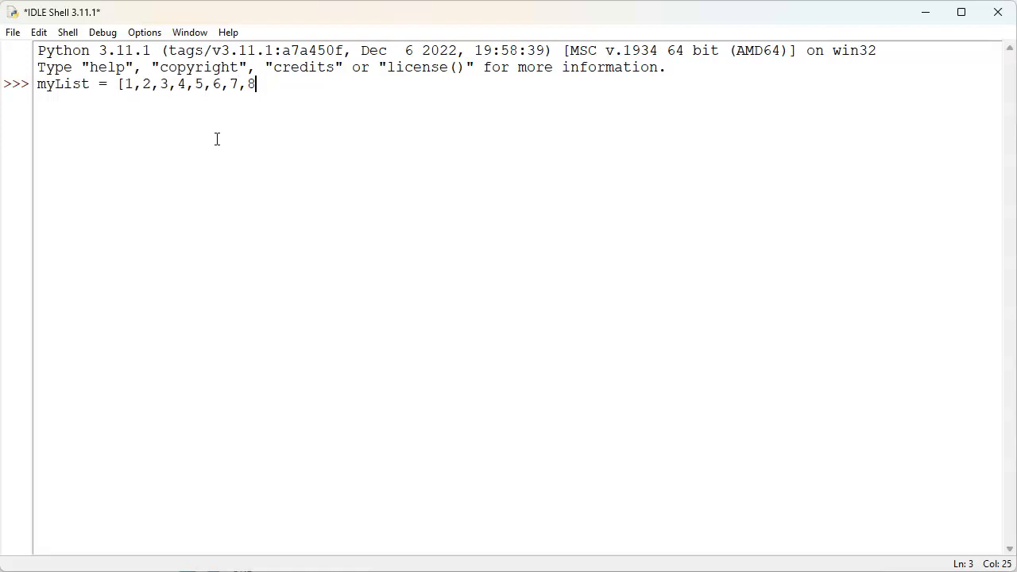
{"action": "type", "text": ",9"}
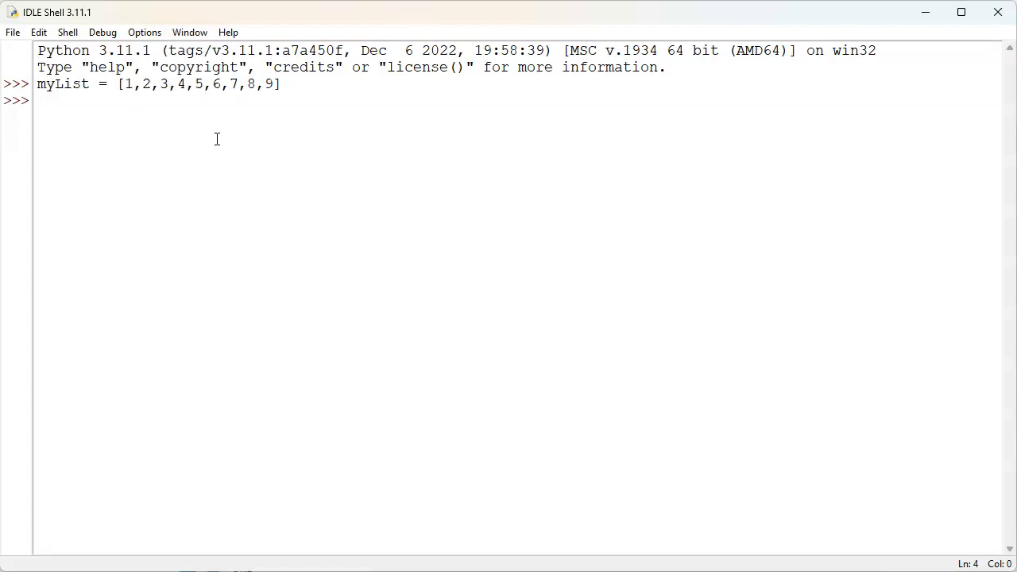
{"action": "left_click", "coordinate": [127, 84]}
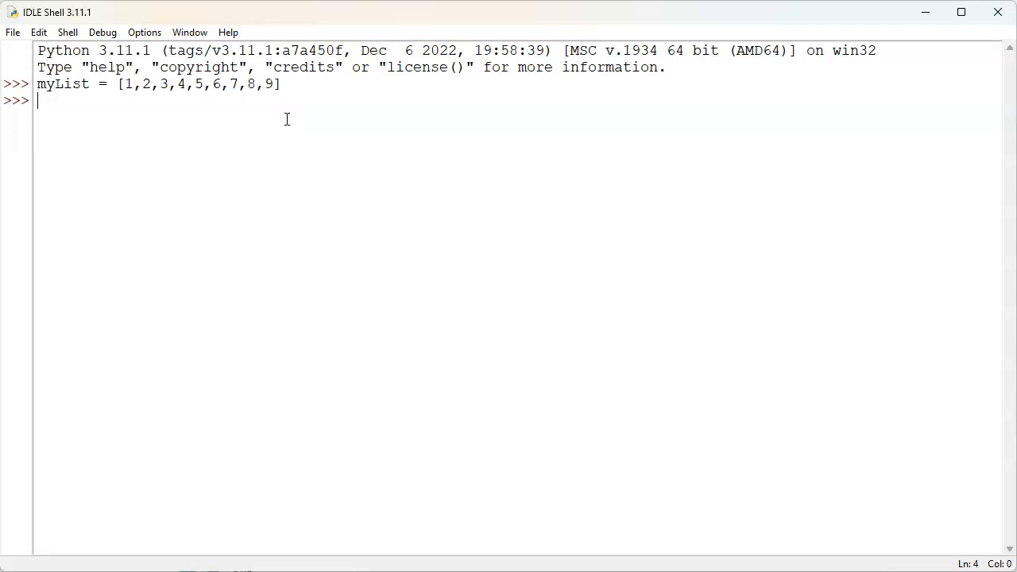
- Evaluate myList[0], myList[8], myList[-1] and myList[-2], returning 1, 9, 9 and 8
{"action": "type", "text": "myList[0]"}
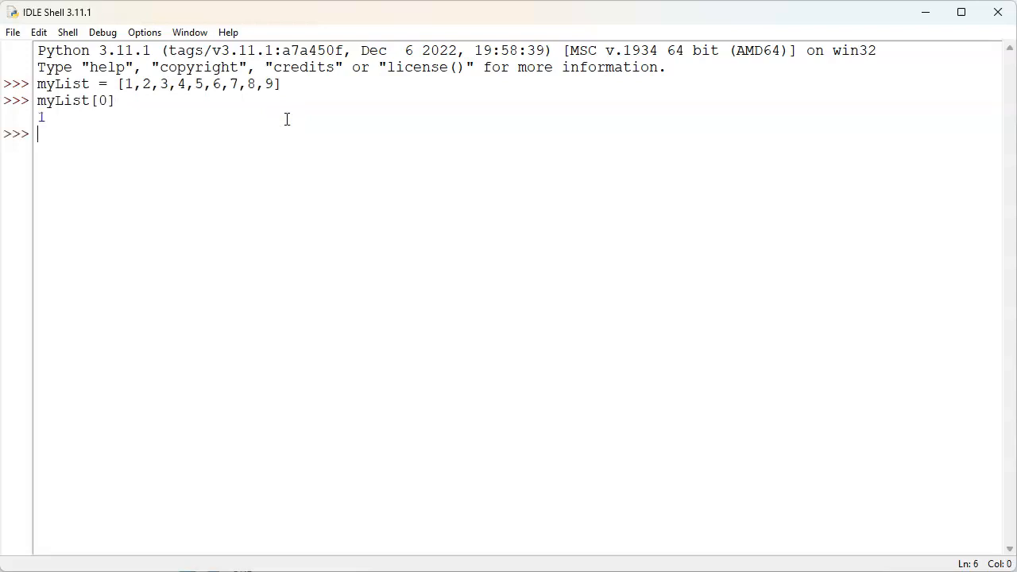
{"action": "type", "text": "myList"}
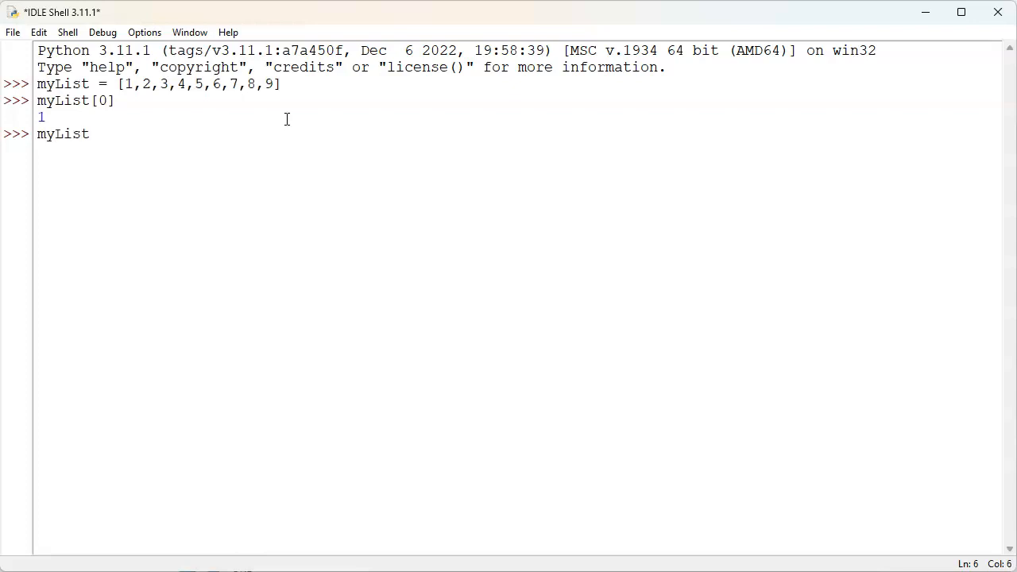
{"action": "type", "text": "[8]"}
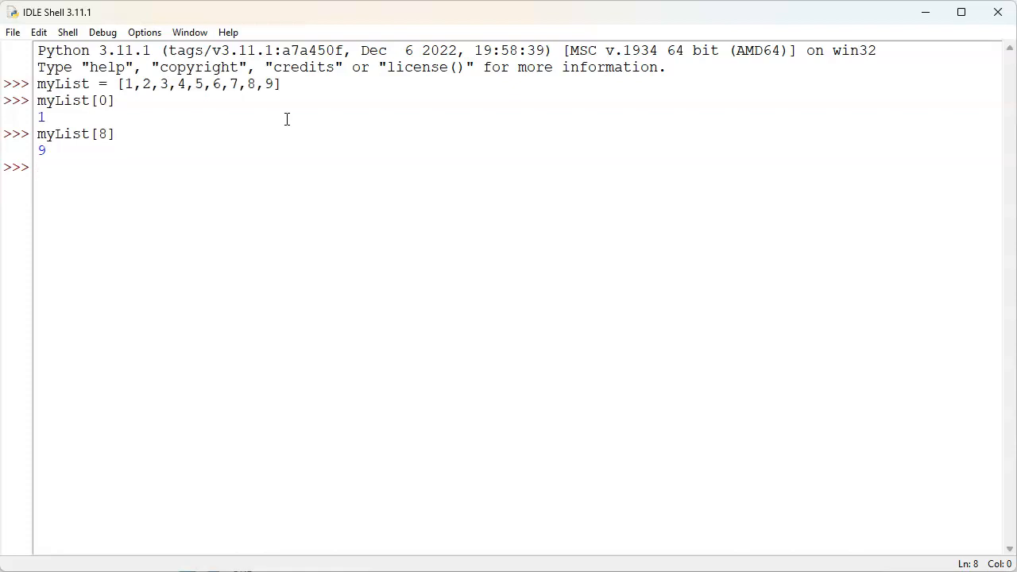
{"action": "type", "text": "m"}
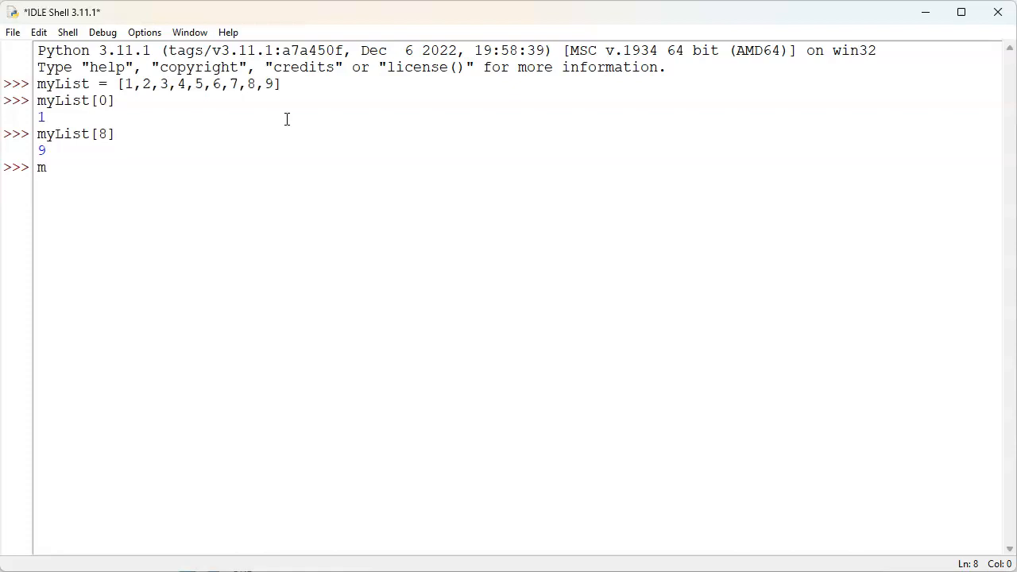
{"action": "type", "text": "yList[-"}
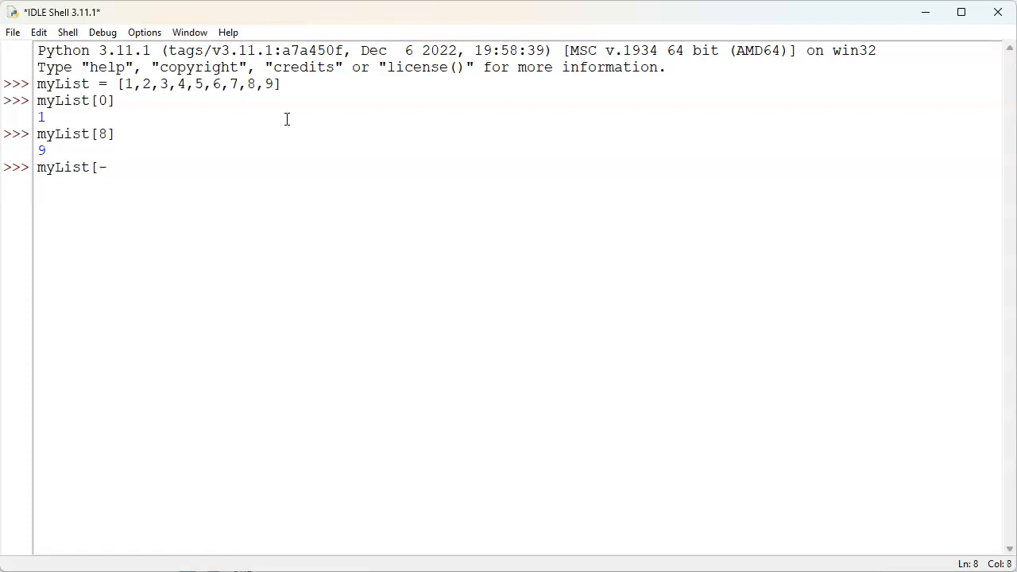
{"action": "type", "text": "1]"}
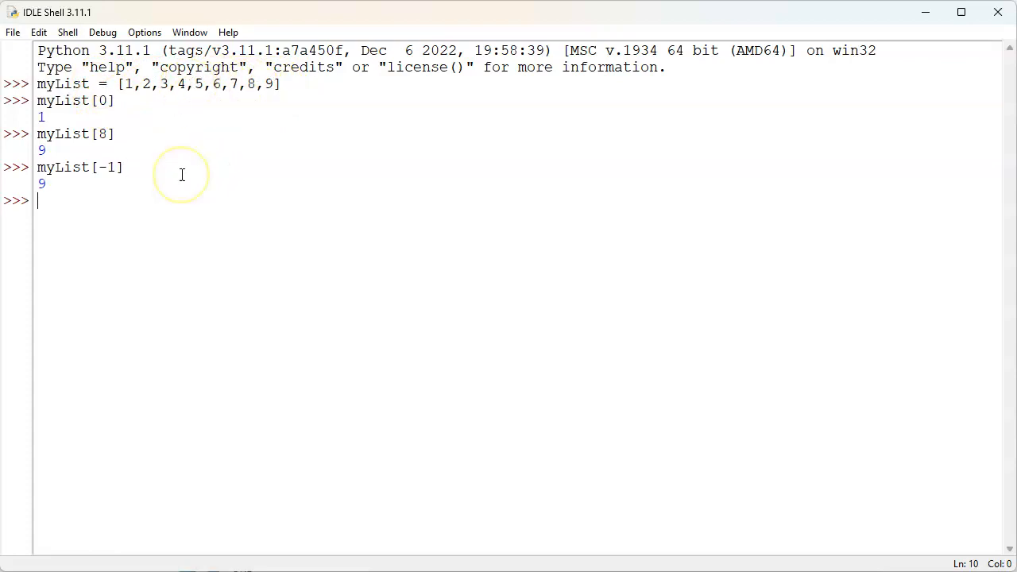
{"action": "type", "text": "myList"}
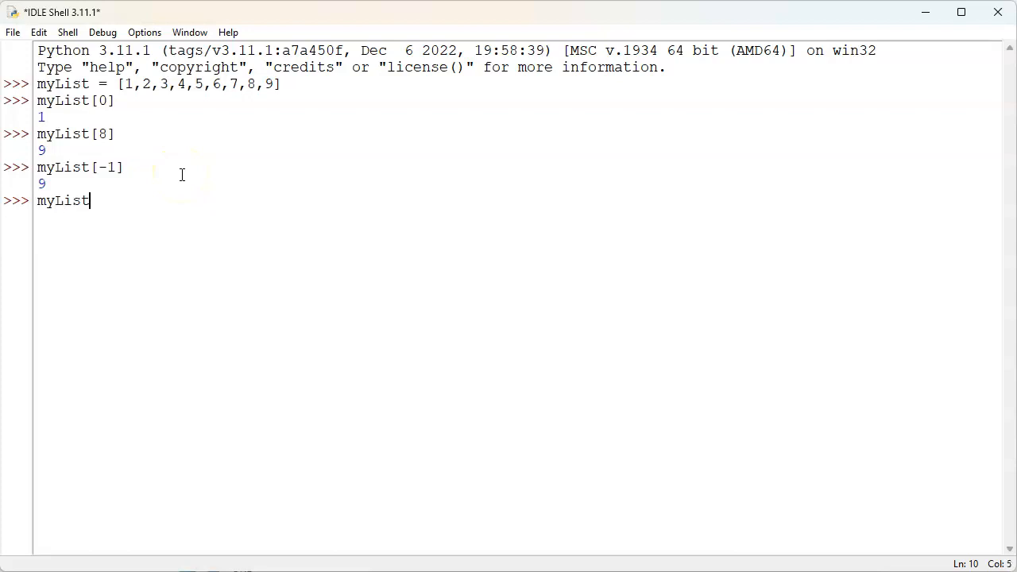
{"action": "type", "text": "[-2]"}
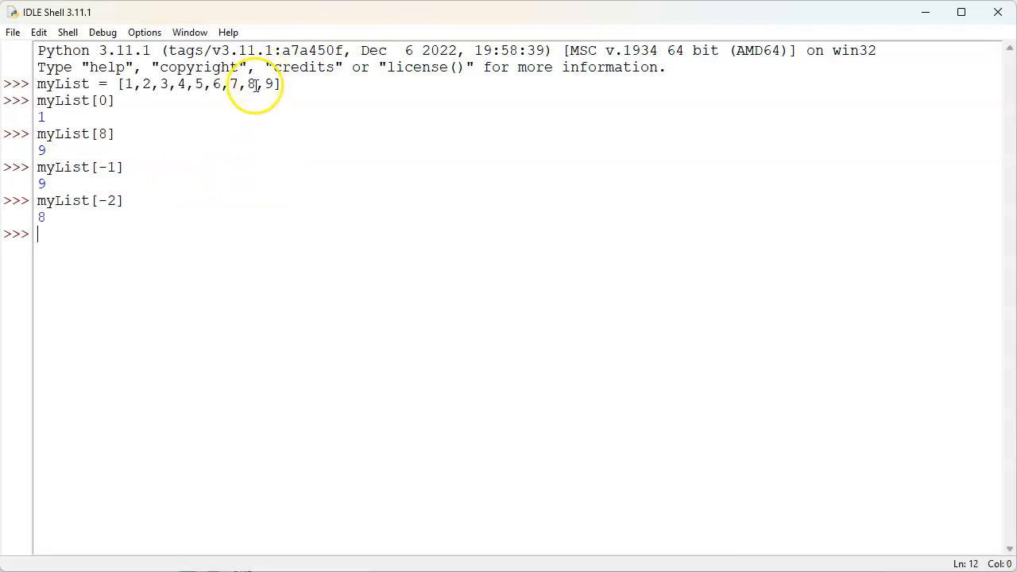
{"action": "double_click", "coordinate": [251, 84]}
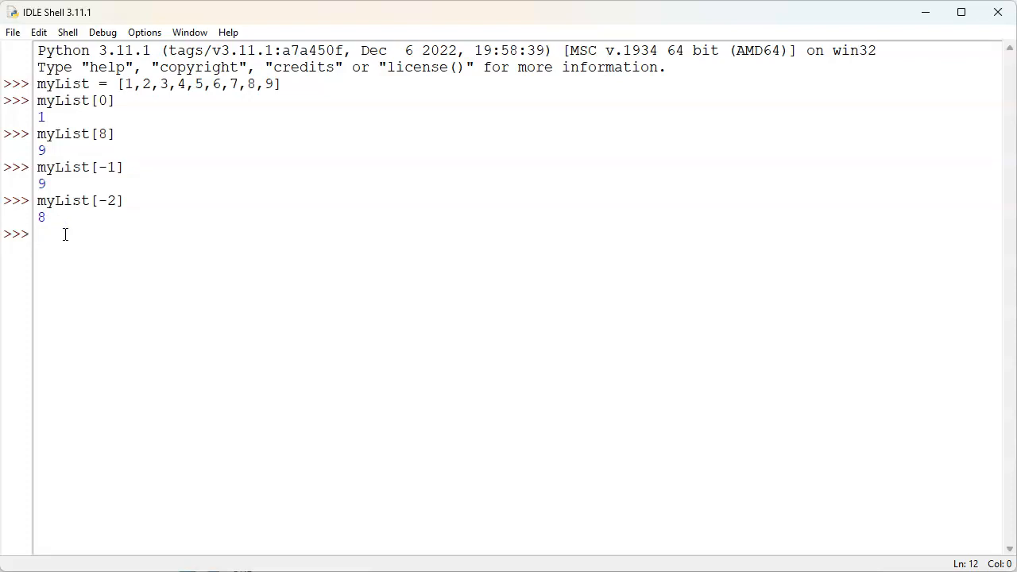
- Evaluate myList[9], myList[-9] and myList[-10], showing two IndexErrors and the value 1
{"action": "type", "text": "myList"}
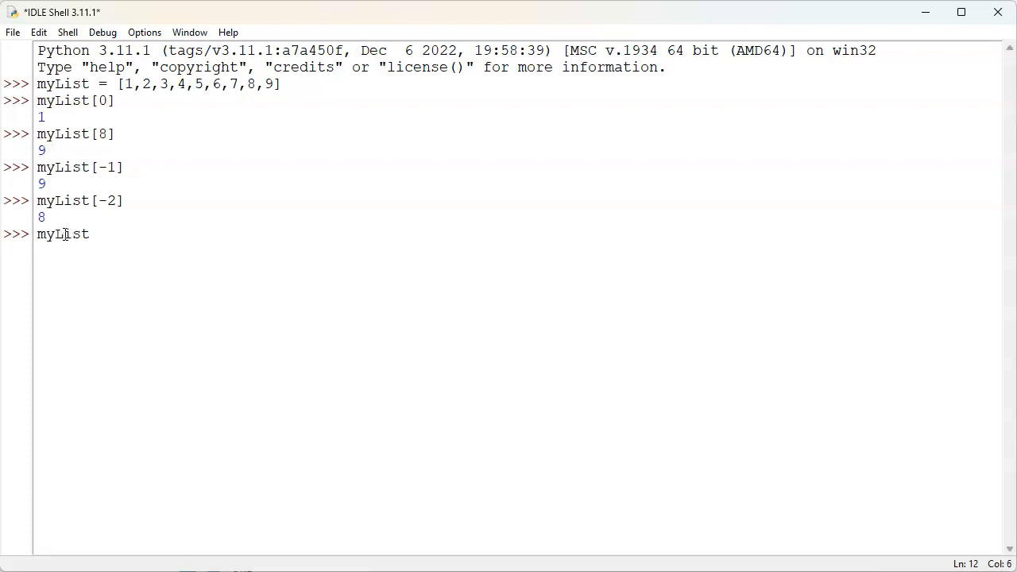
{"action": "type", "text": "[9]"}
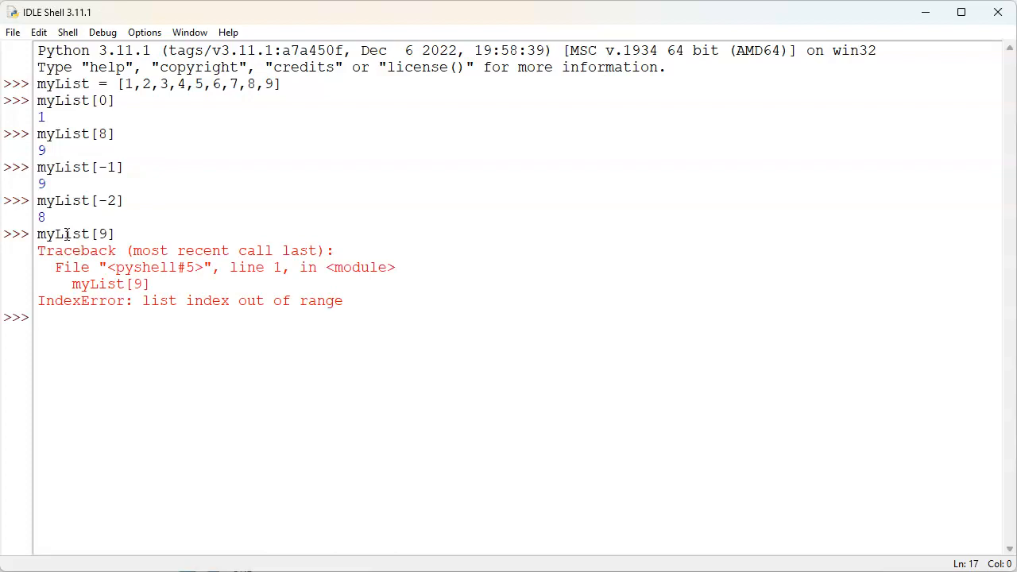
{"action": "type", "text": "myLi"}
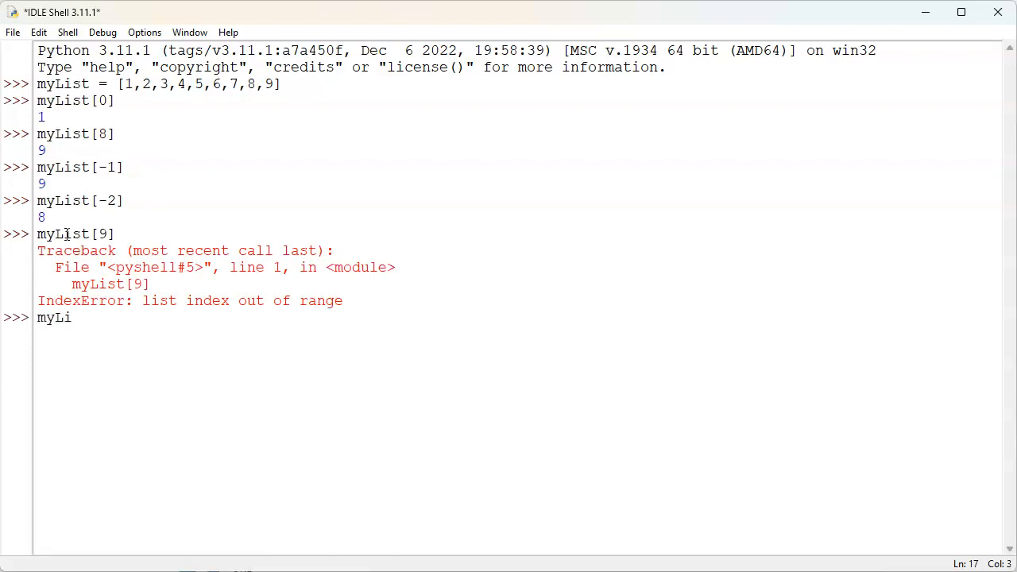
{"action": "type", "text": "st[-9"}
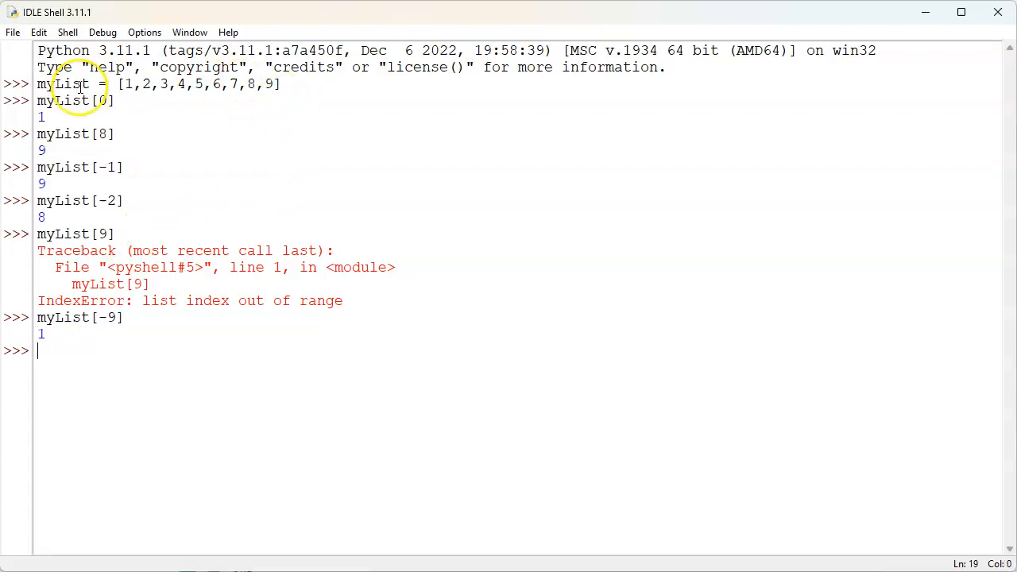
{"action": "type", "text": "m"}
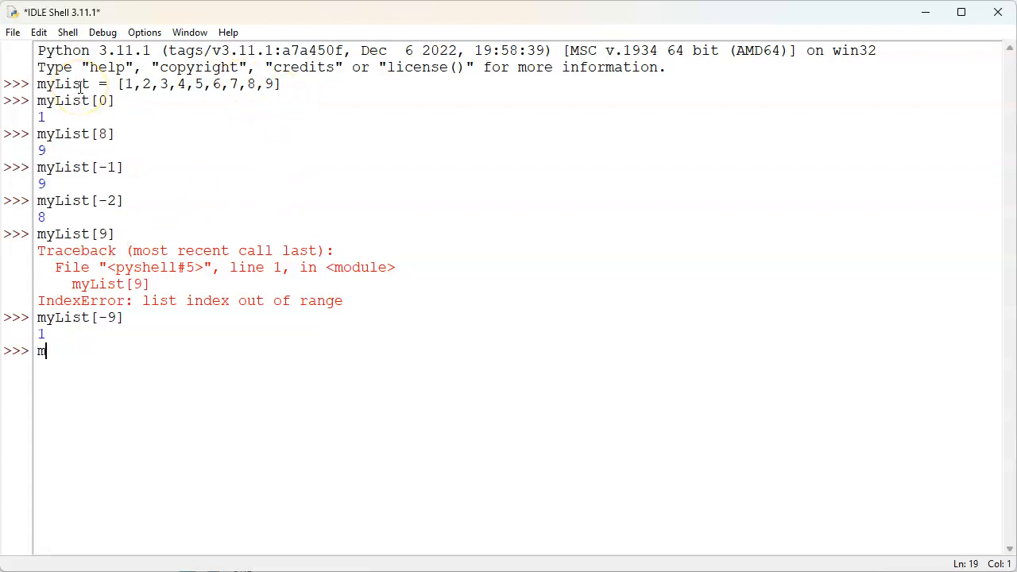
{"action": "type", "text": "yList[-10"}
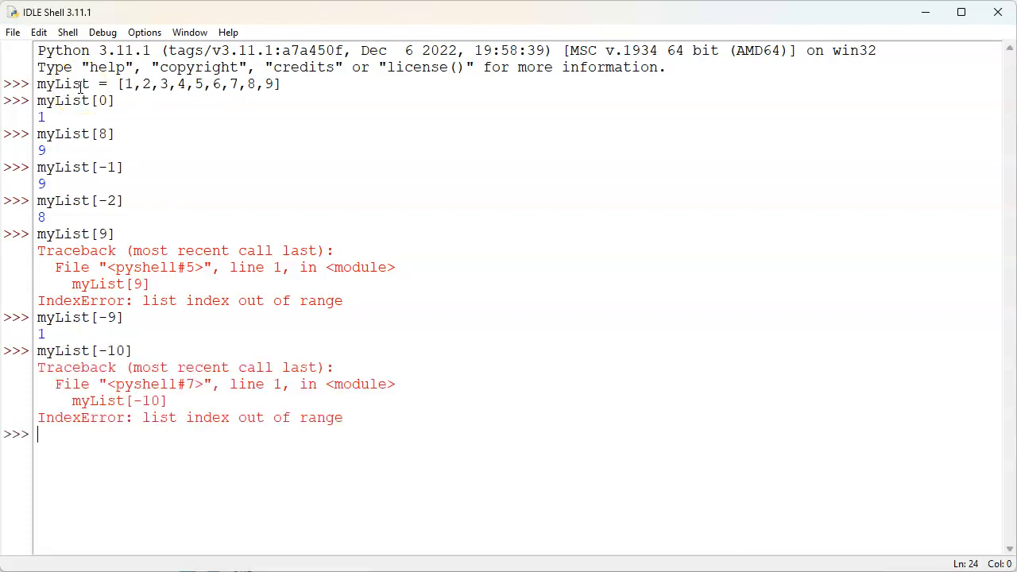
{"action": "mouse_move", "coordinate": [156, 99]}
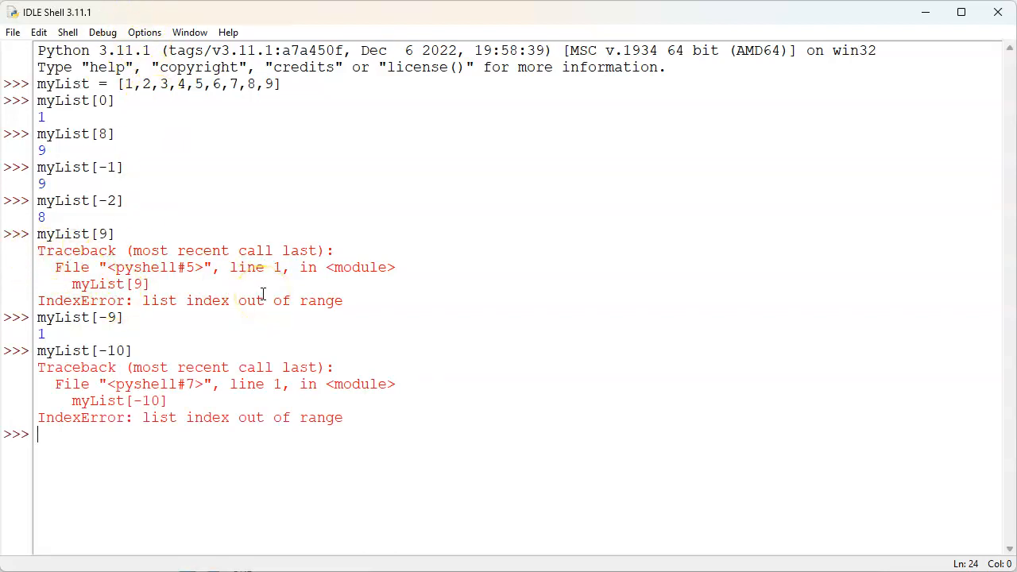
- Evaluate len(myList), which returns 9
{"action": "type", "text": "len"}
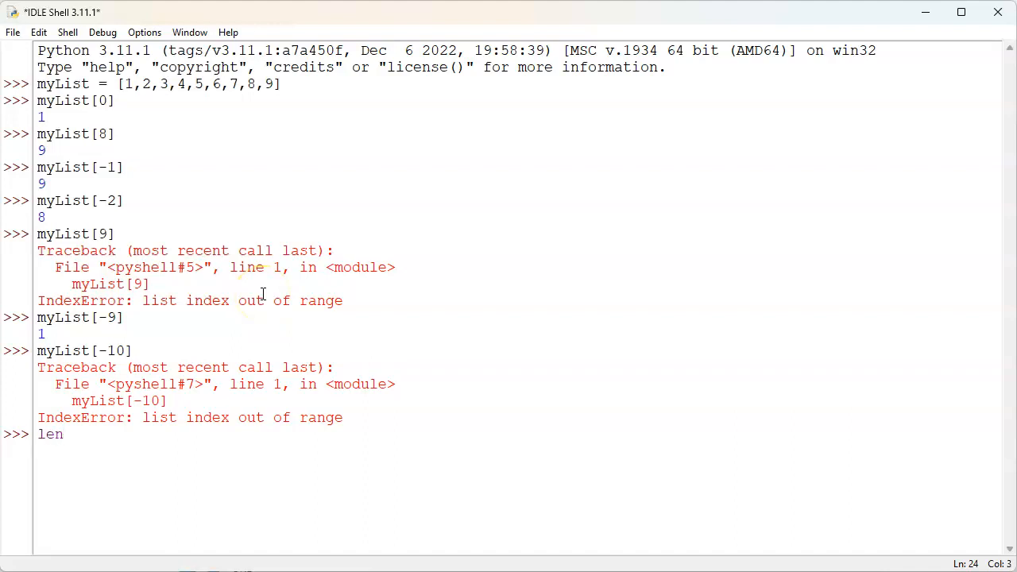
{"action": "type", "text": "(myList"}
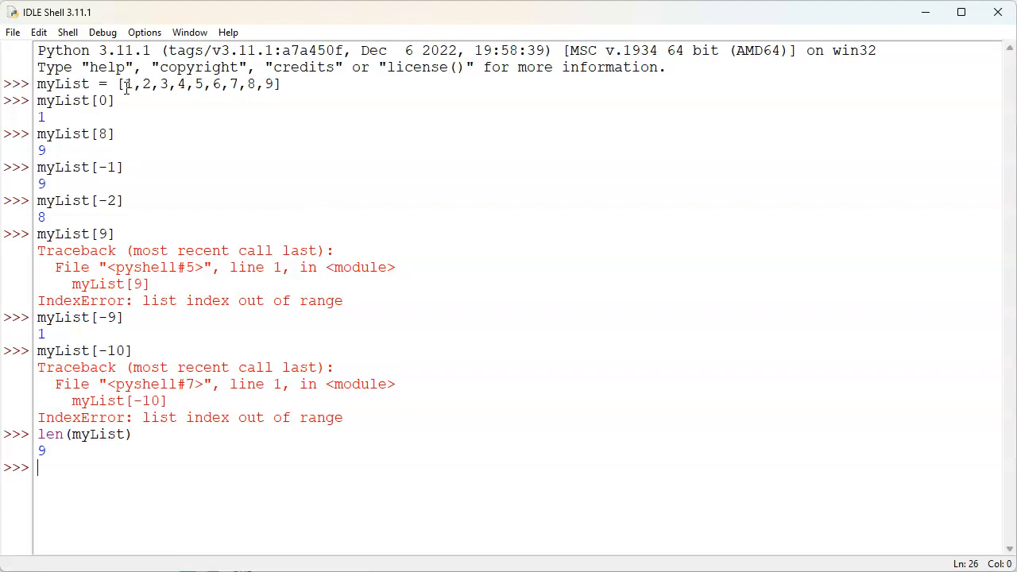
- Assign myList2 = myList[0:5] and display it as [1, 2, 3, 4, 5]
{"action": "type", "text": "myList"}
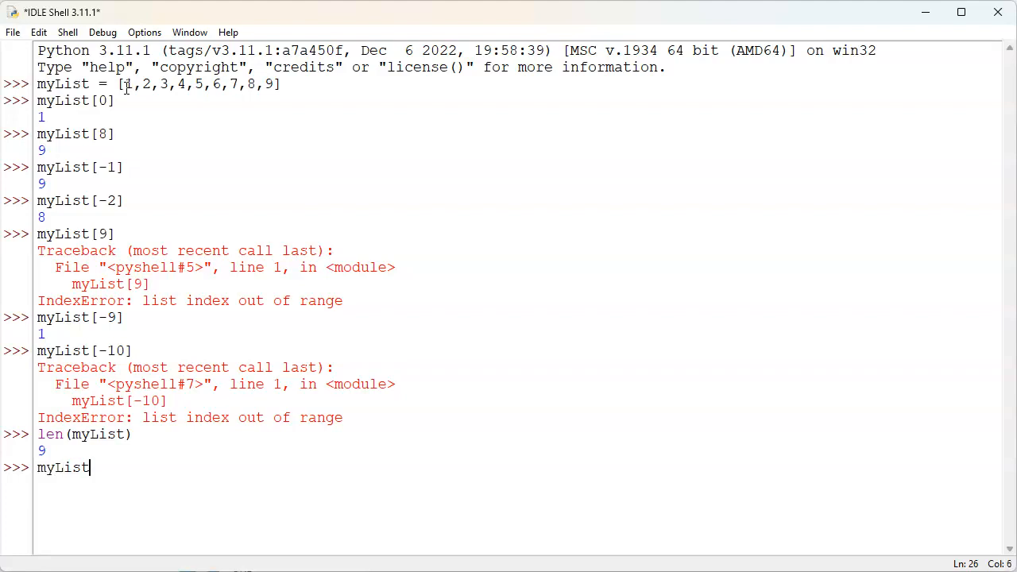
{"action": "type", "text": "2 ="}
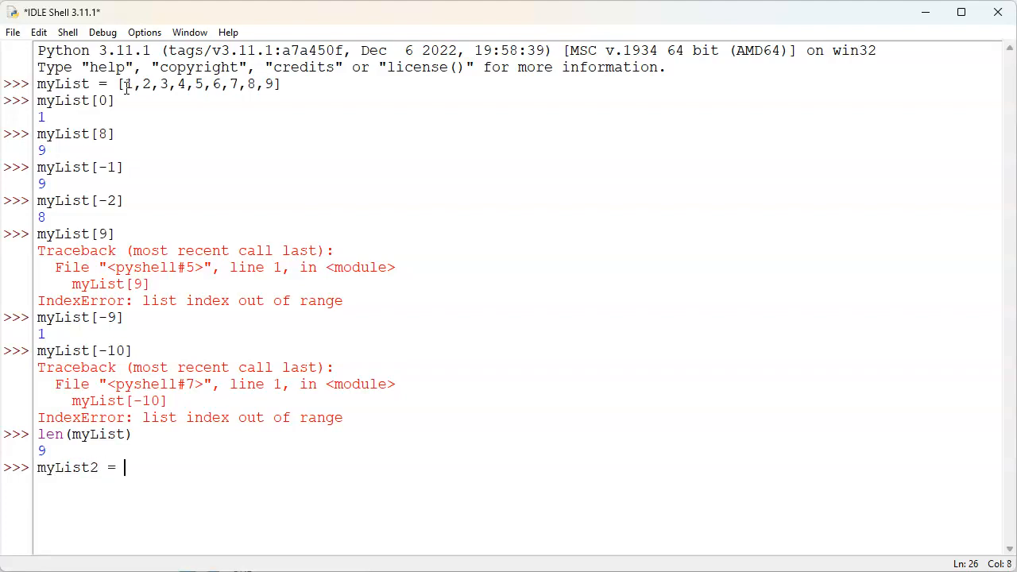
{"action": "type", "text": "my"}
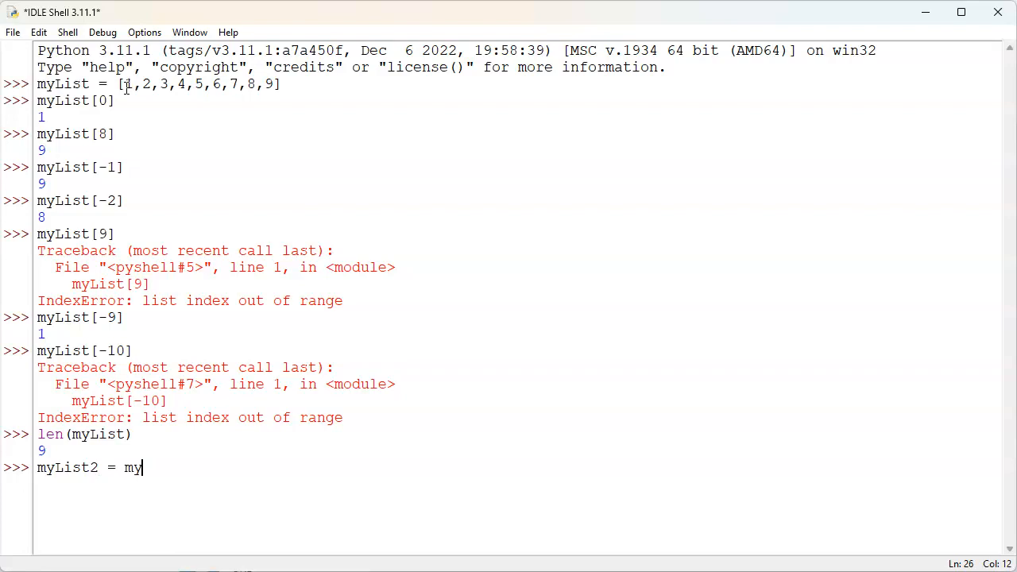
{"action": "type", "text": "List["}
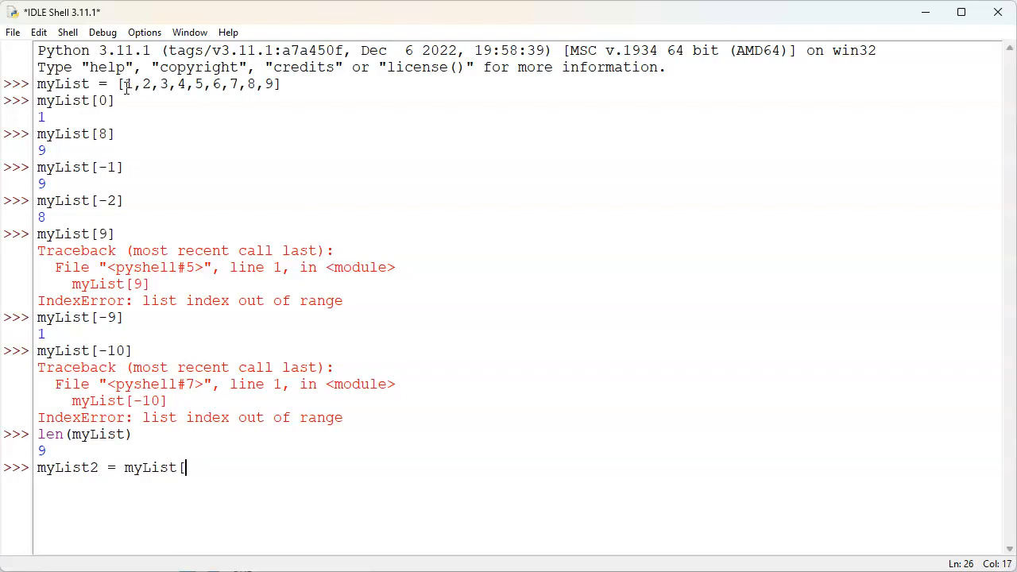
{"action": "type", "text": "0:"}
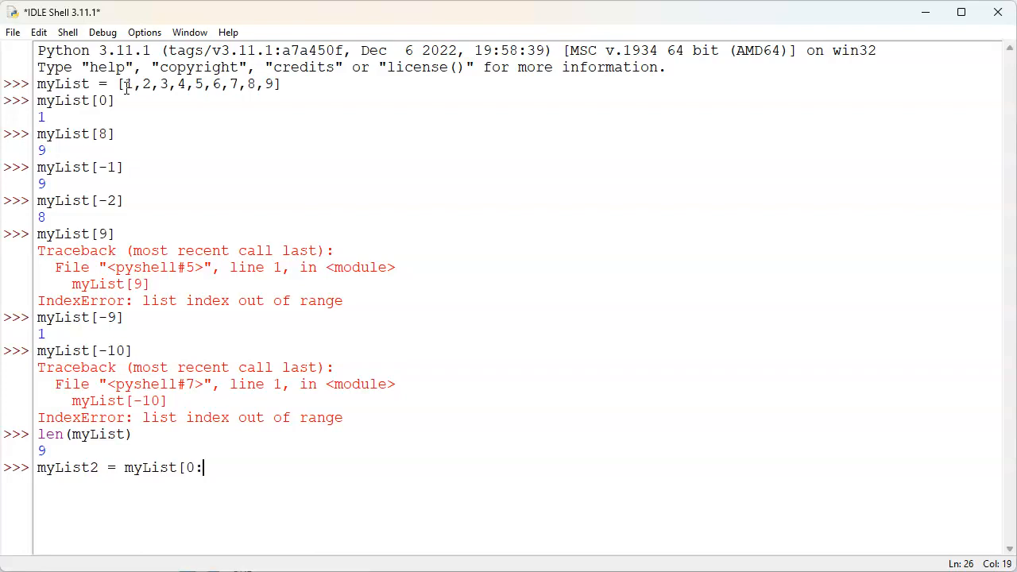
{"action": "type", "text": "5"}
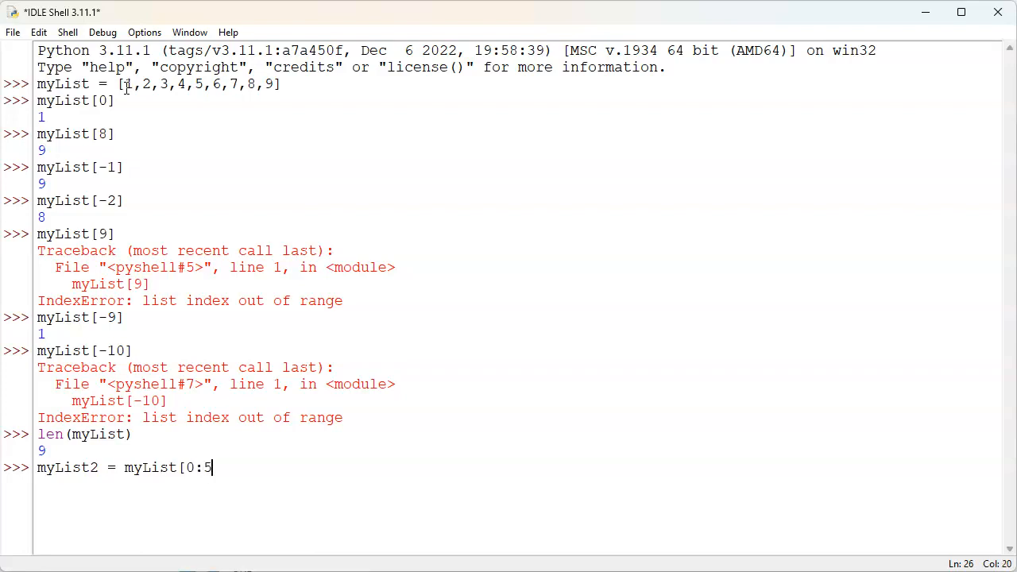
{"action": "type", "text": "]"}
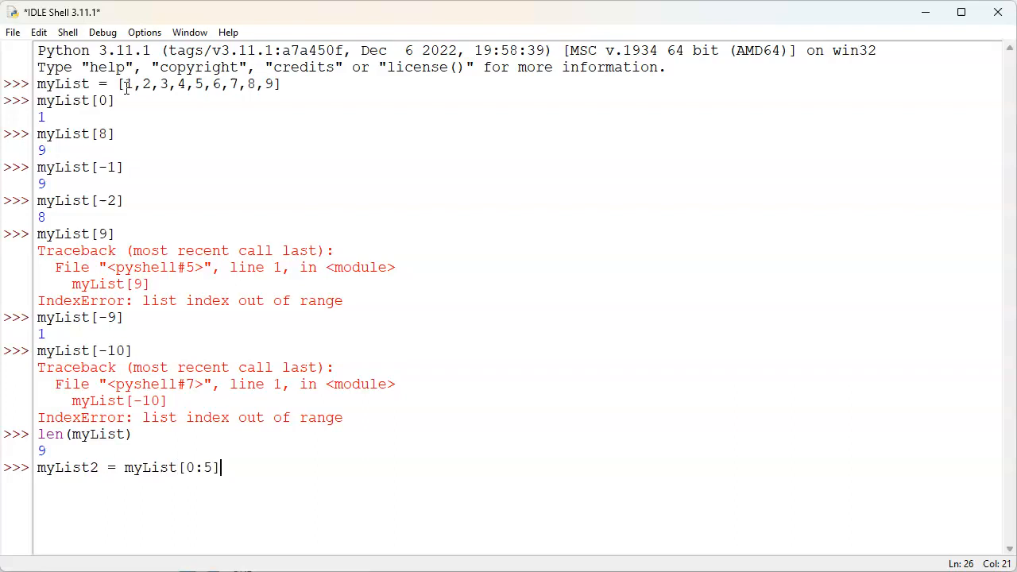
{"action": "type", "text": "myList2"}
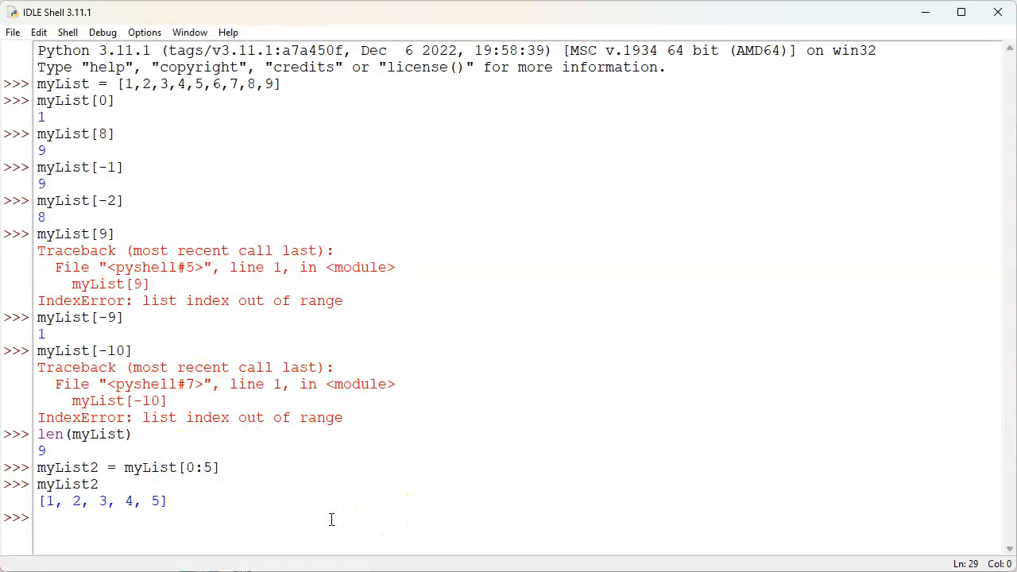
- Evaluate myList[0:8] returning [1, 2, 3, 4, 5, 6, 7, 8], then highlight 3 through 7 in the definition
{"action": "type", "text": "myL"}
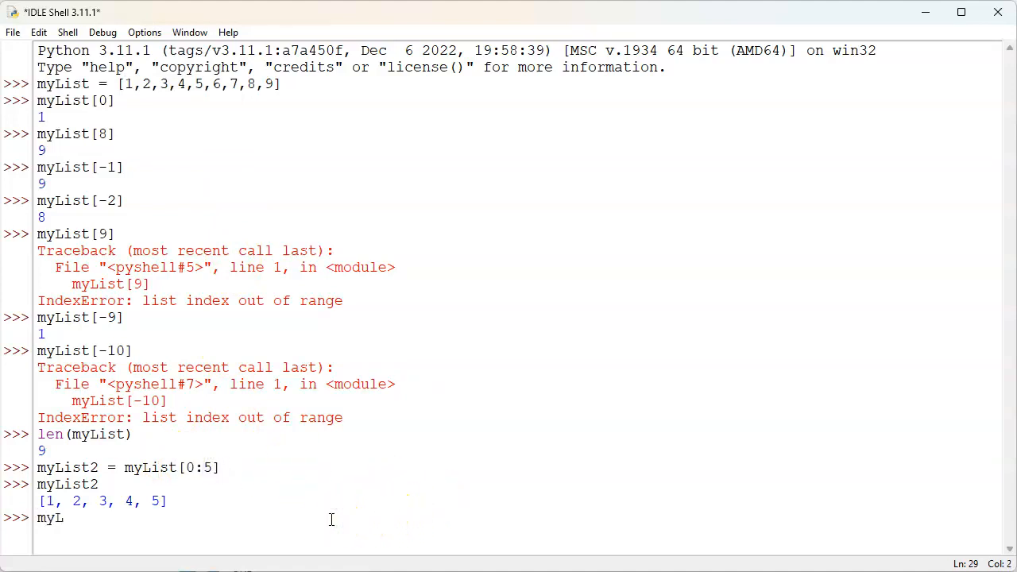
{"action": "type", "text": "ist[0"}
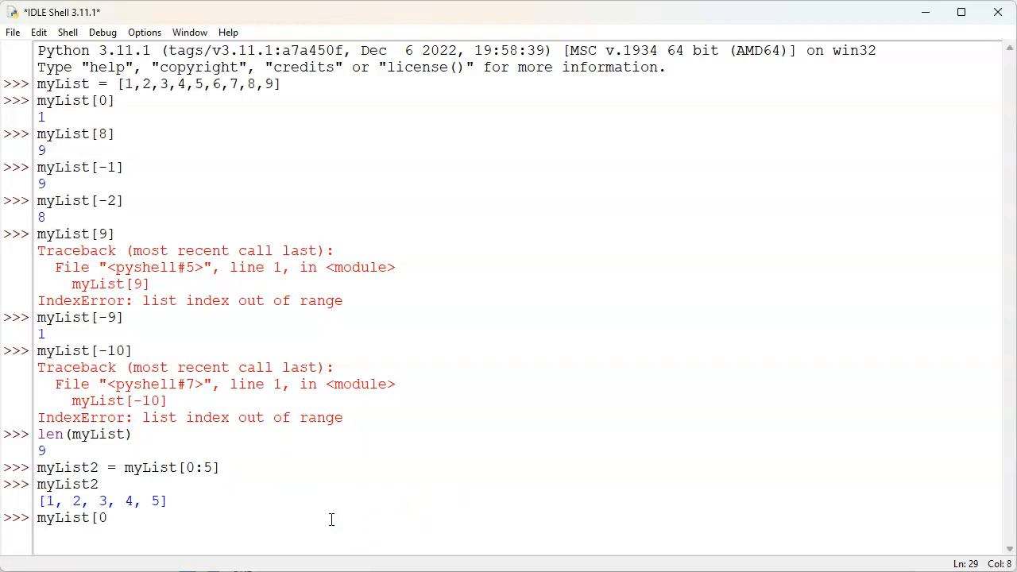
{"action": "type", "text": ":"}
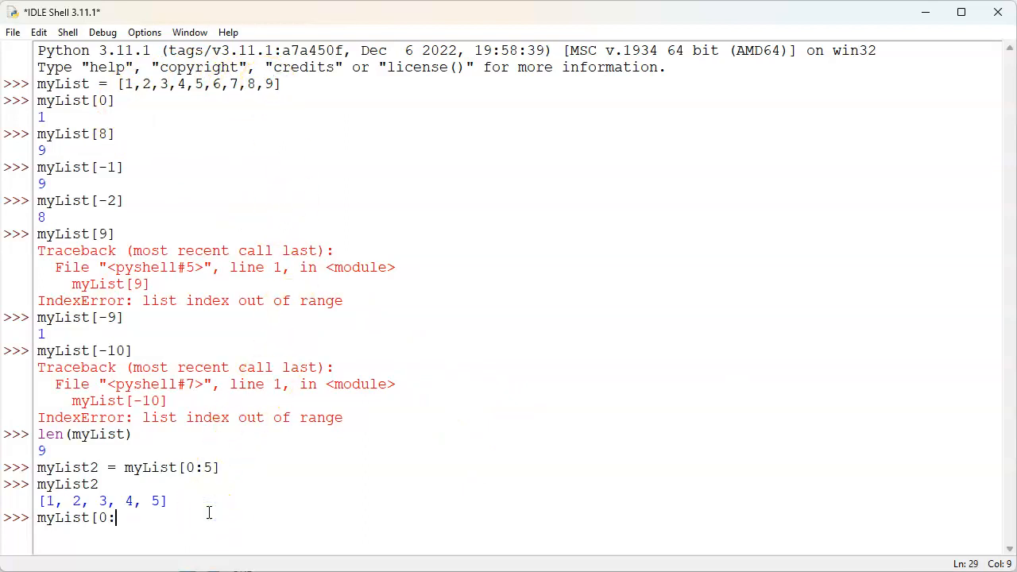
{"action": "type", "text": "8]"}
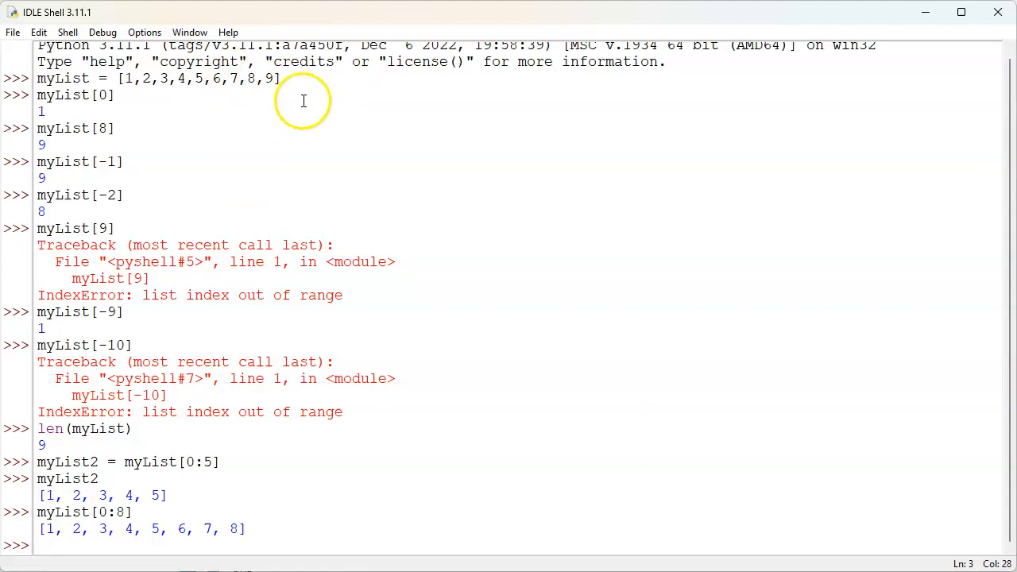
{"action": "mouse_move", "coordinate": [311, 108]}
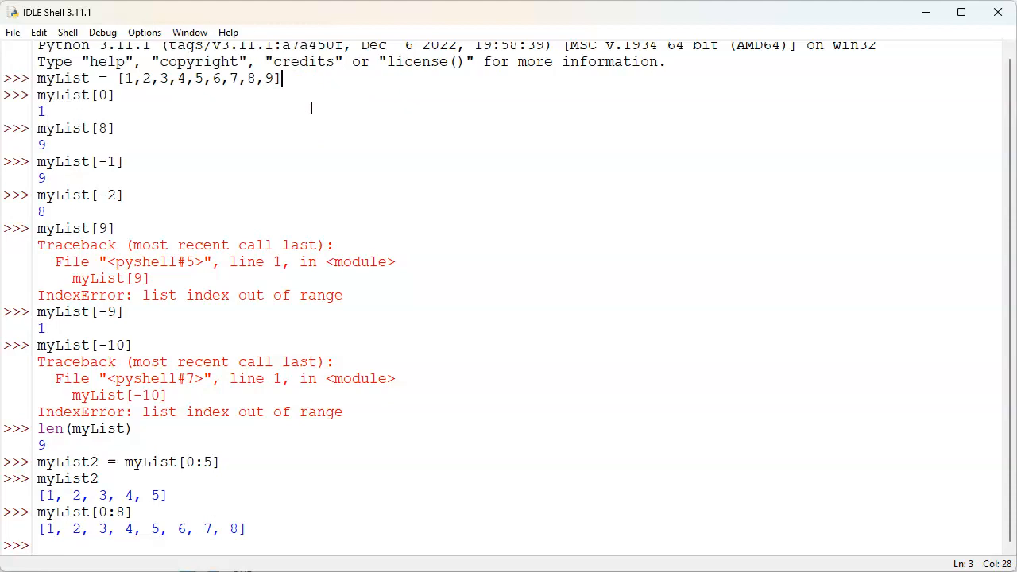
{"action": "left_click_drag", "start_coordinate": [158, 78], "coordinate": [226, 78]}
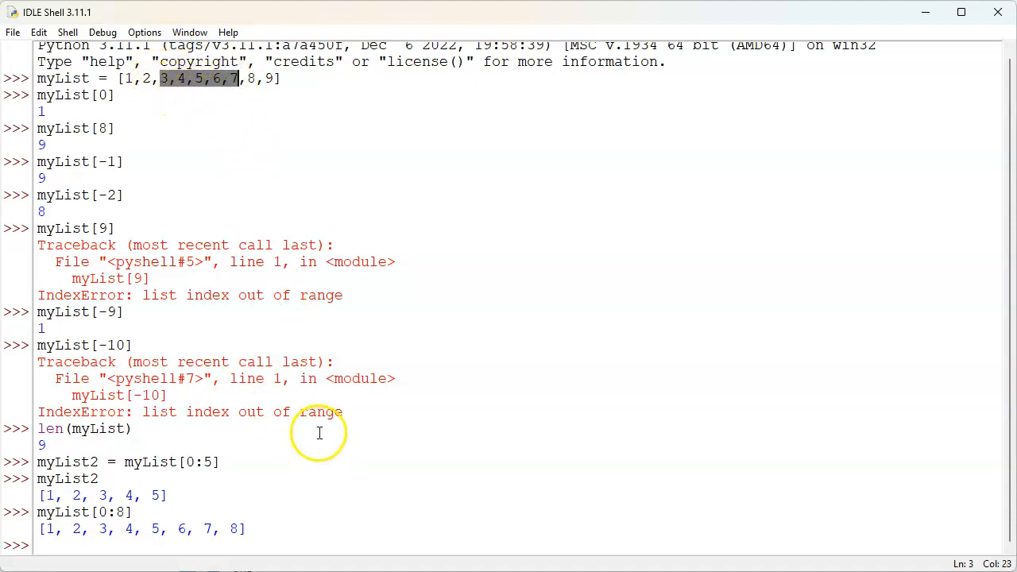
{"action": "mouse_move", "coordinate": [329, 429]}
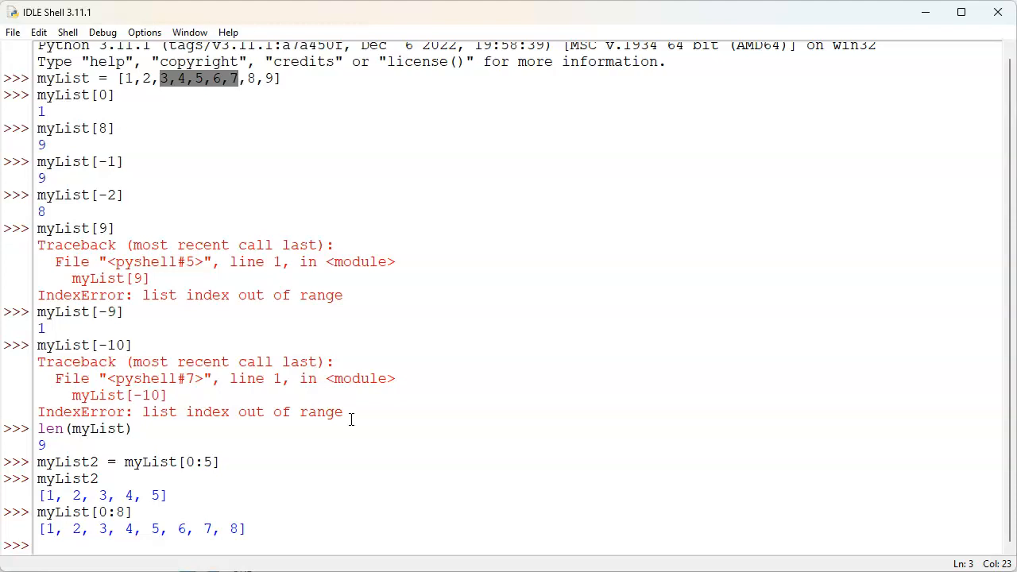
- Evaluate myList[3:7], correcting a mistyped 0, to get [4, 5, 6, 7]
{"action": "left_click", "coordinate": [404, 493]}
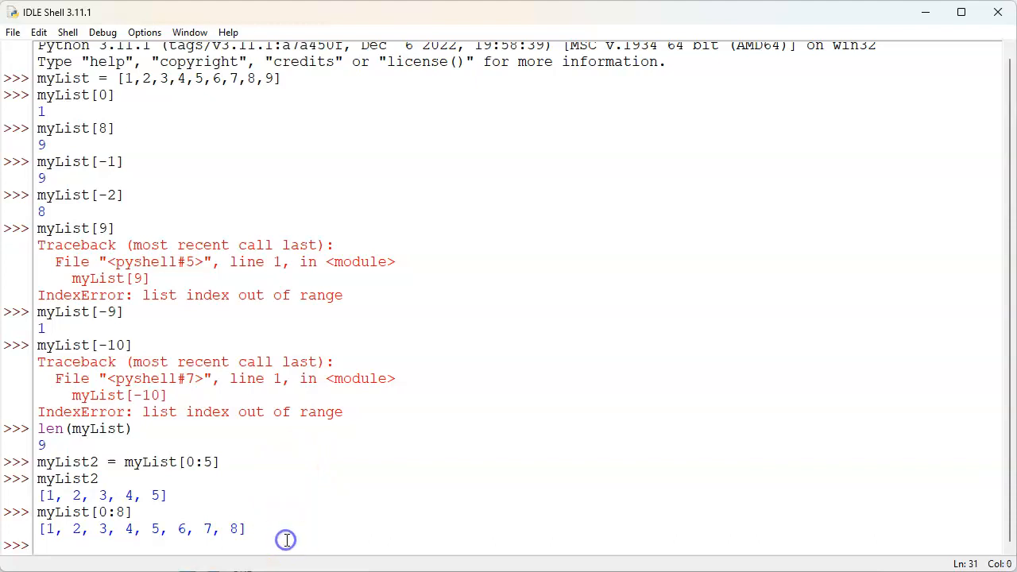
{"action": "type", "text": "myList"}
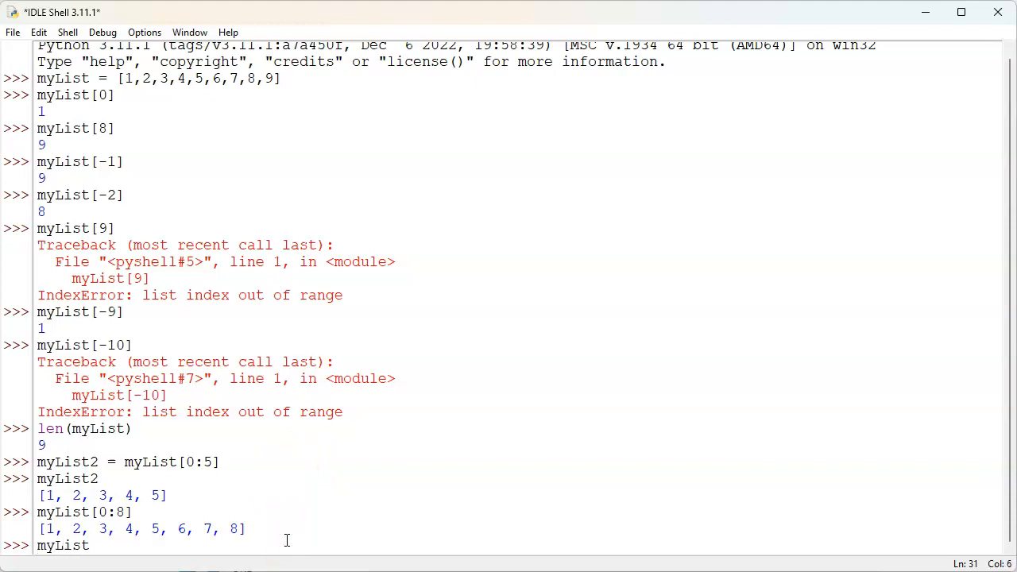
{"action": "type", "text": "["}
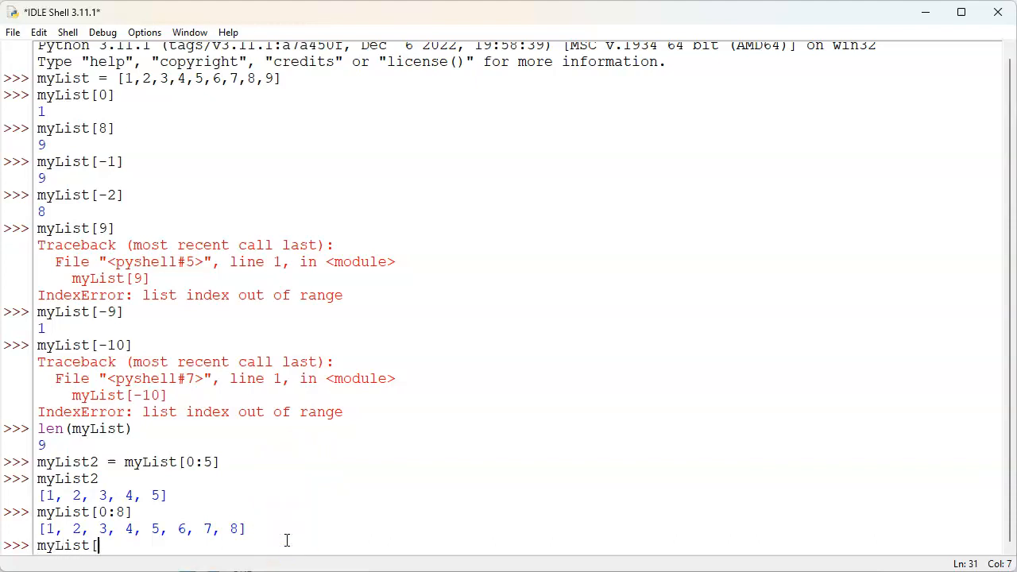
{"action": "type", "text": "0"}
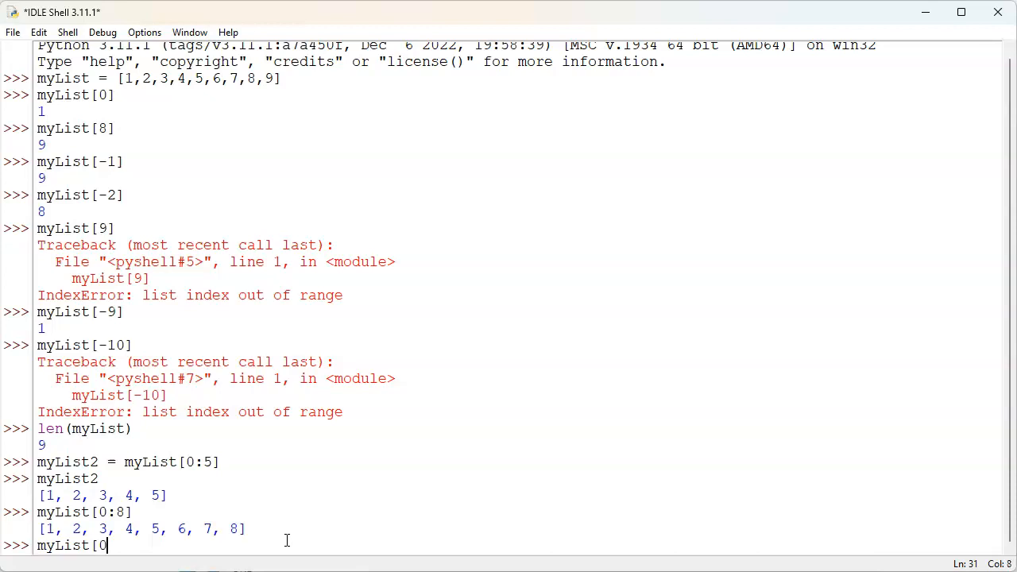
{"action": "key", "text": "Backspace"}
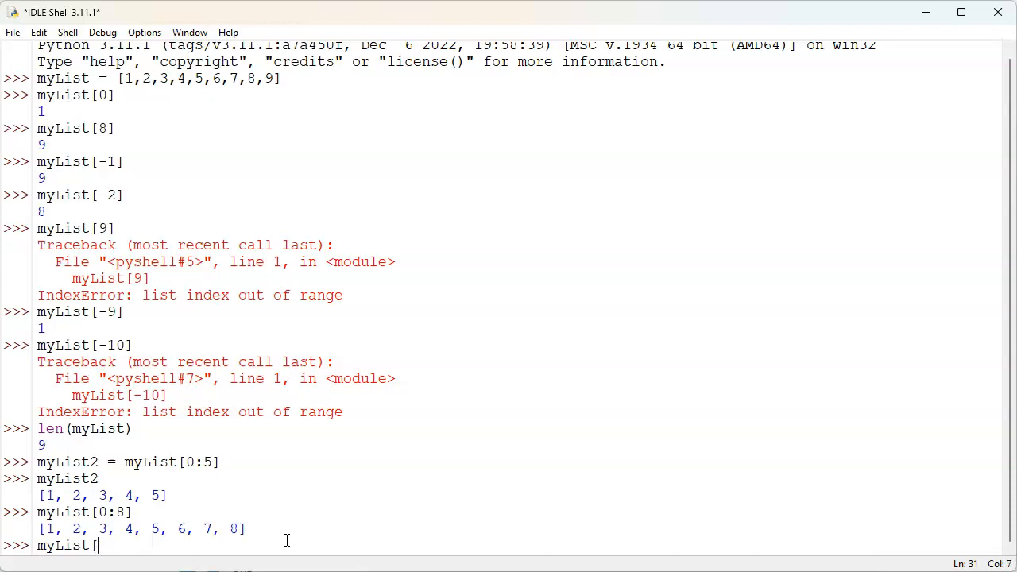
{"action": "type", "text": "3"}
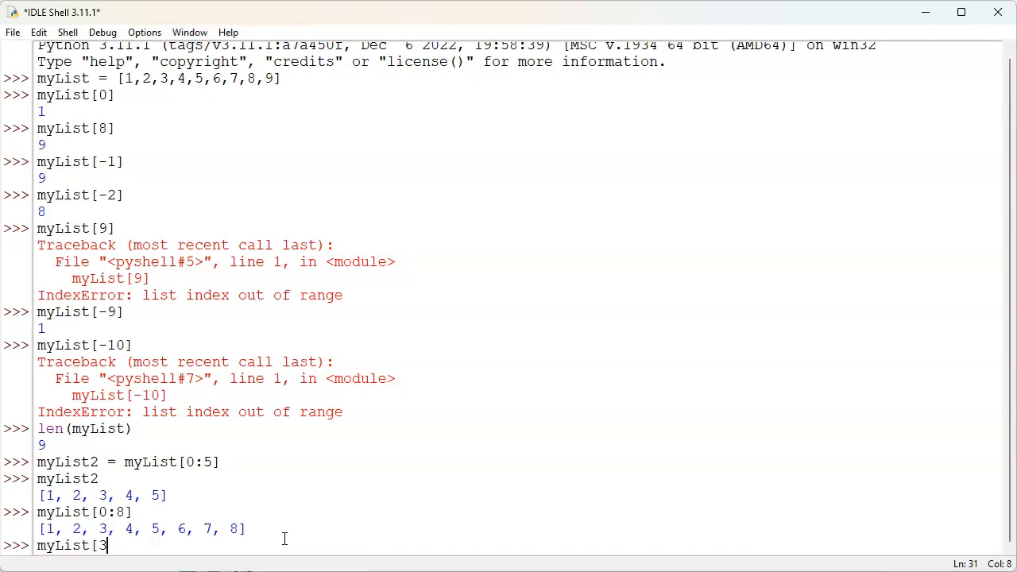
{"action": "type", "text": ":"}
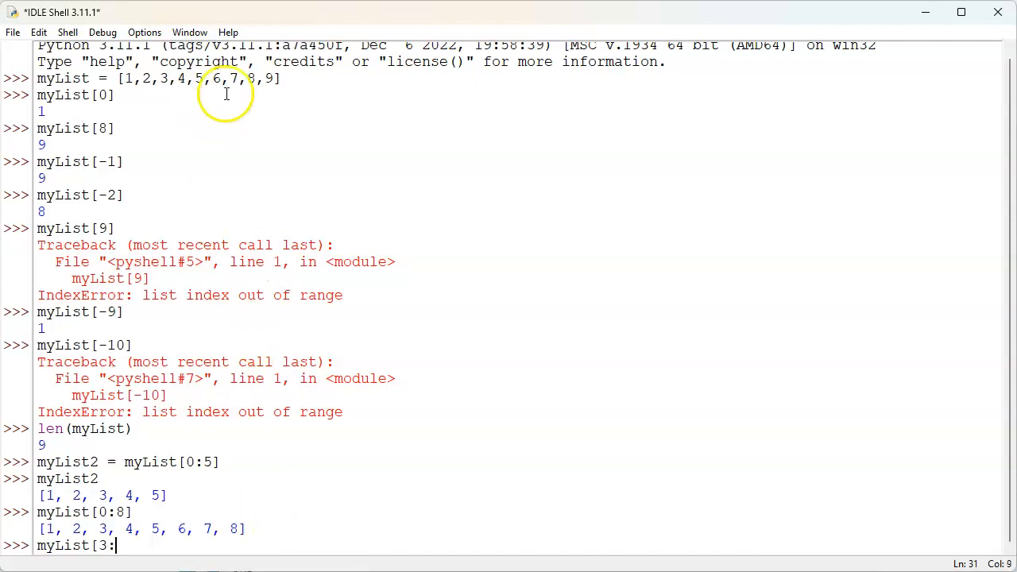
{"action": "double_click", "coordinate": [229, 79]}
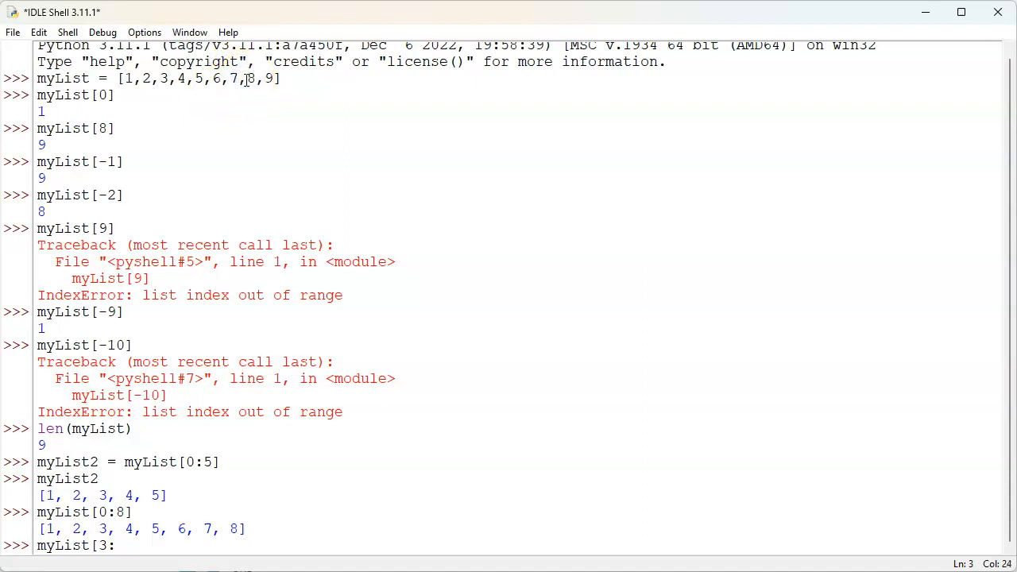
{"action": "left_click", "coordinate": [440, 474]}
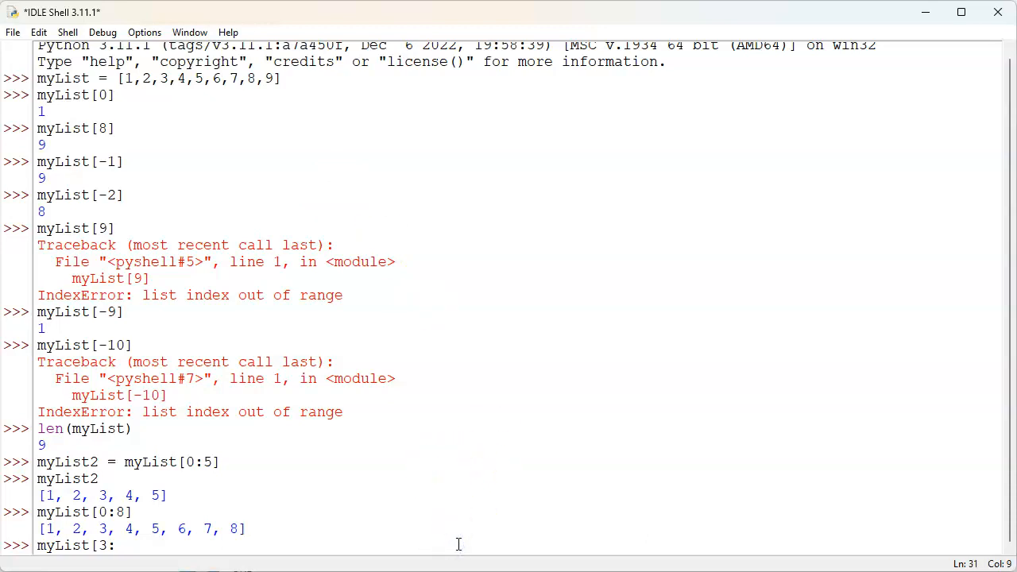
{"action": "type", "text": "7]"}
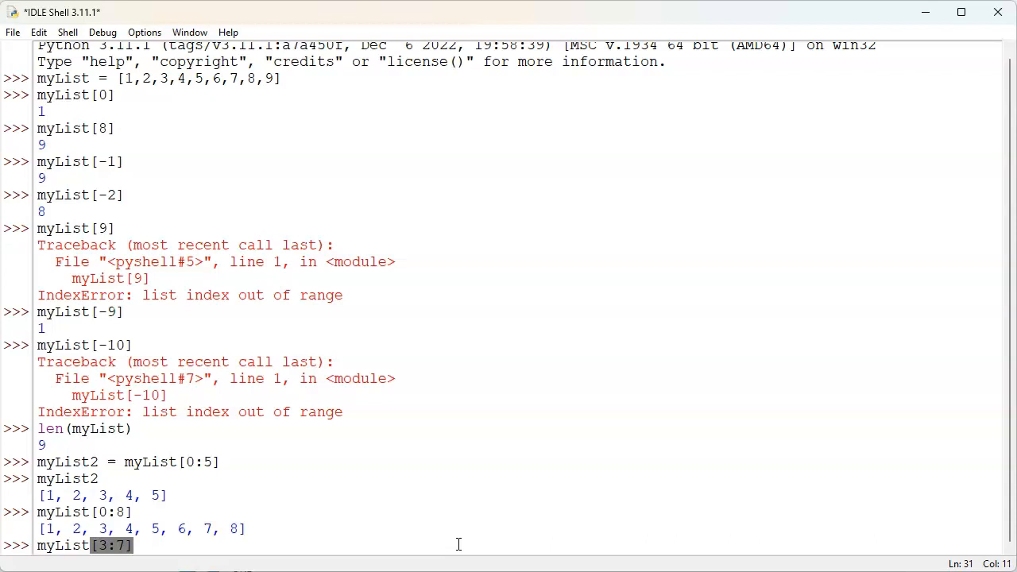
{"action": "key", "text": "Return"}
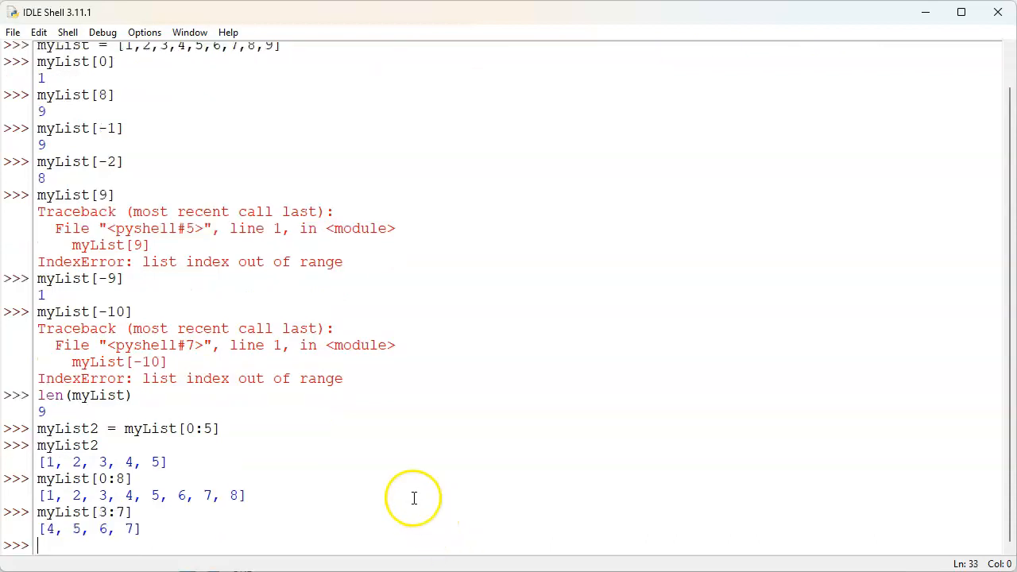
{"action": "mouse_move", "coordinate": [86, 525]}
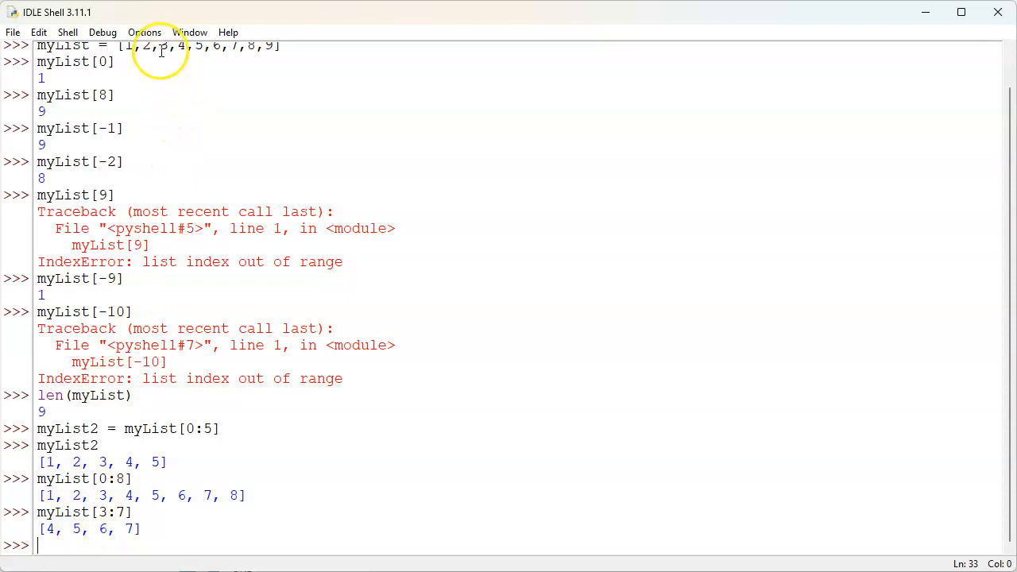
{"action": "mouse_move", "coordinate": [152, 72]}
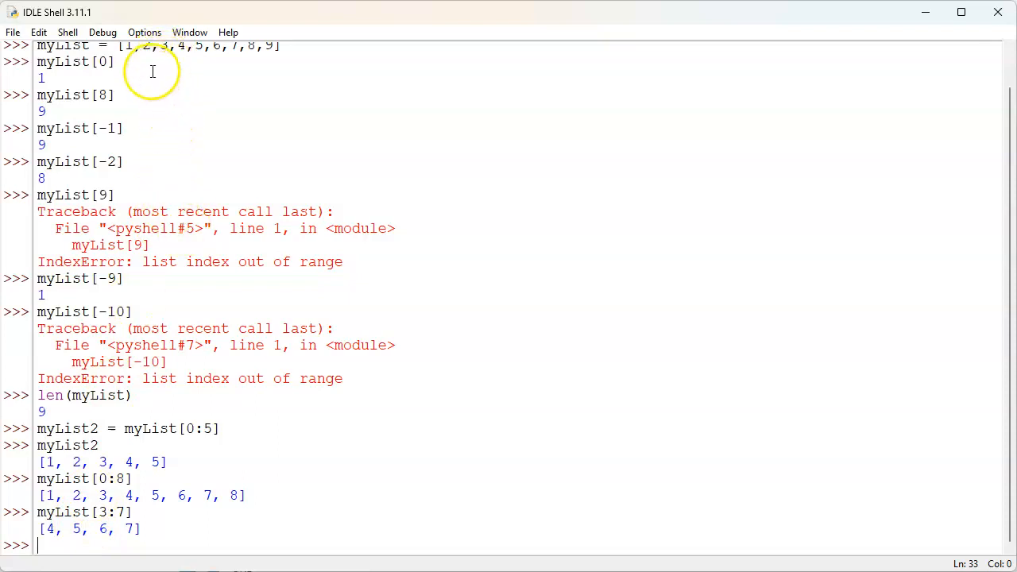
{"action": "mouse_move", "coordinate": [220, 160]}
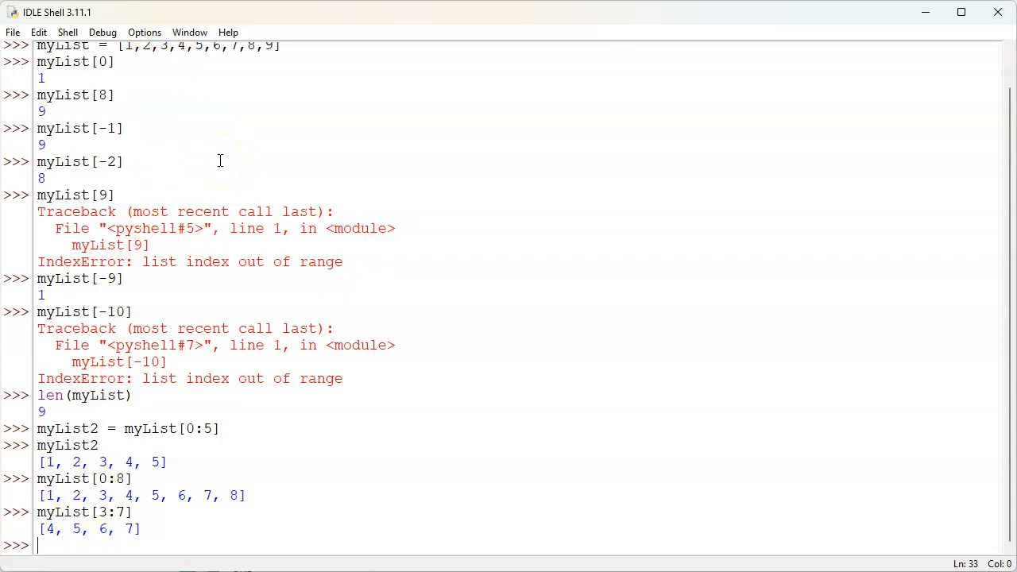
- Evaluate myList[2:7], which returns [3, 4, 5, 6, 7]
{"action": "type", "text": "myLis"}
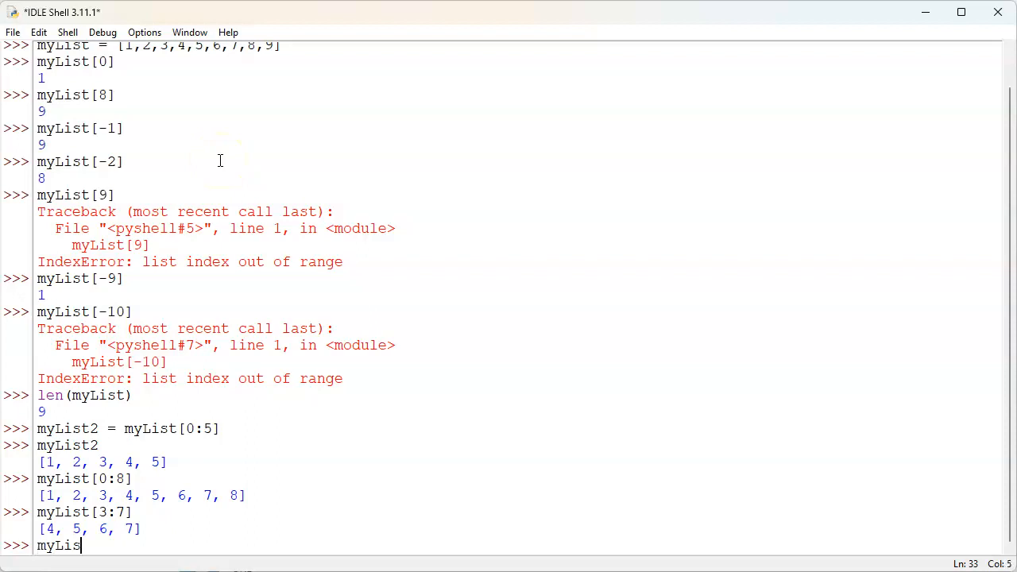
{"action": "type", "text": "t[2:"}
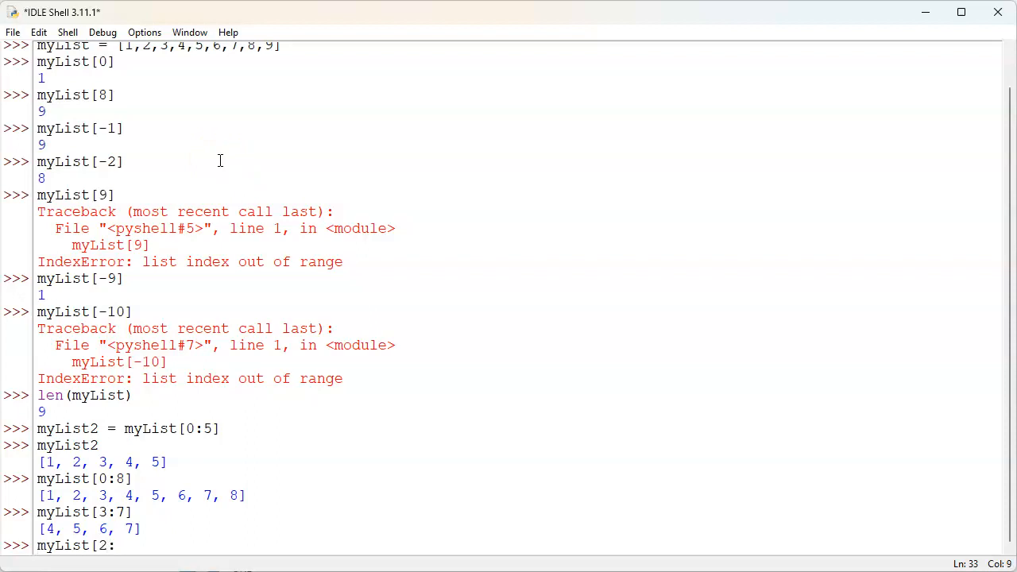
{"action": "type", "text": "7]"}
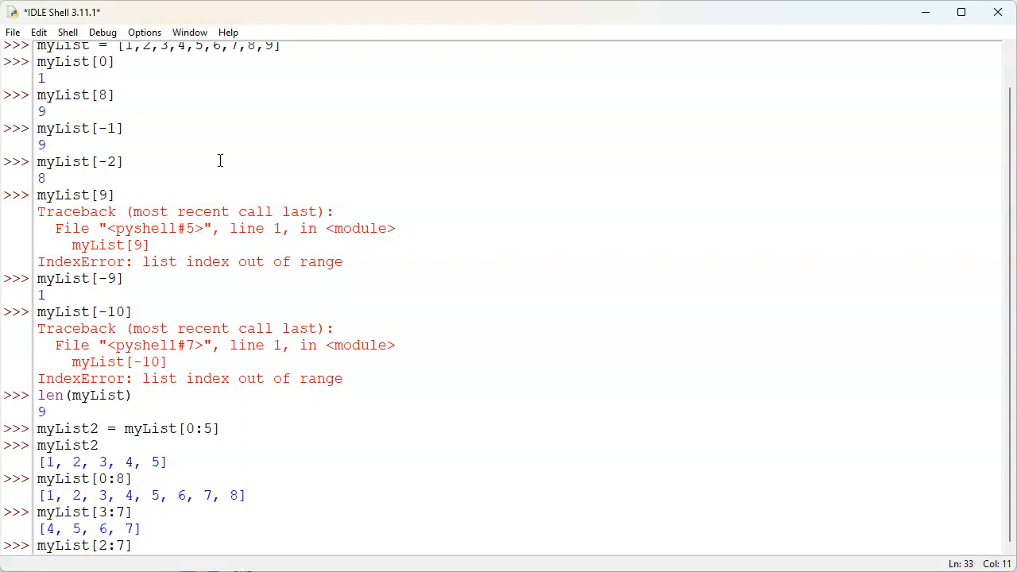
{"action": "key", "text": "Return"}
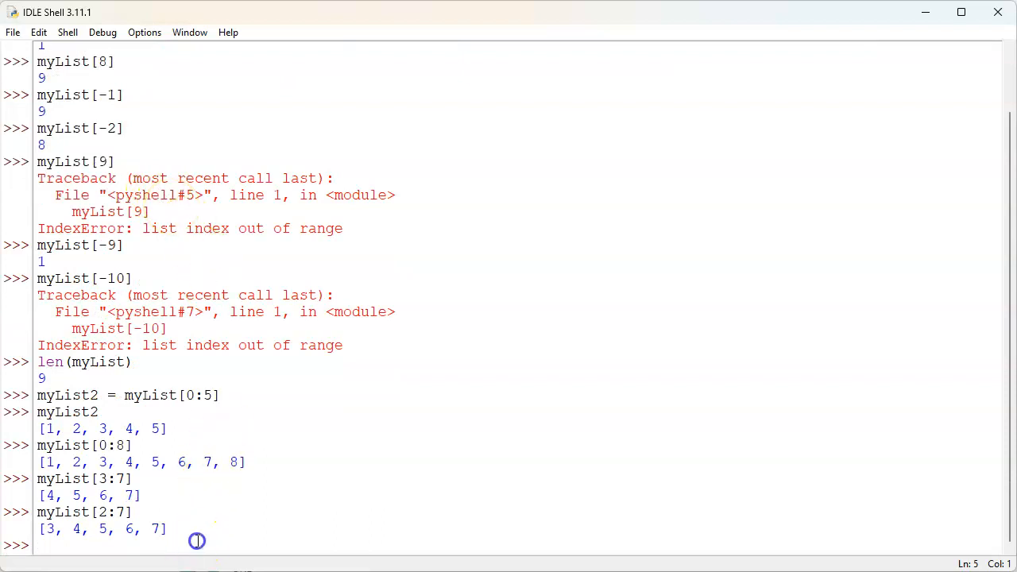
- Evaluate myList[1,-1], raising a TypeError about tuple indices
{"action": "type", "text": "my"}
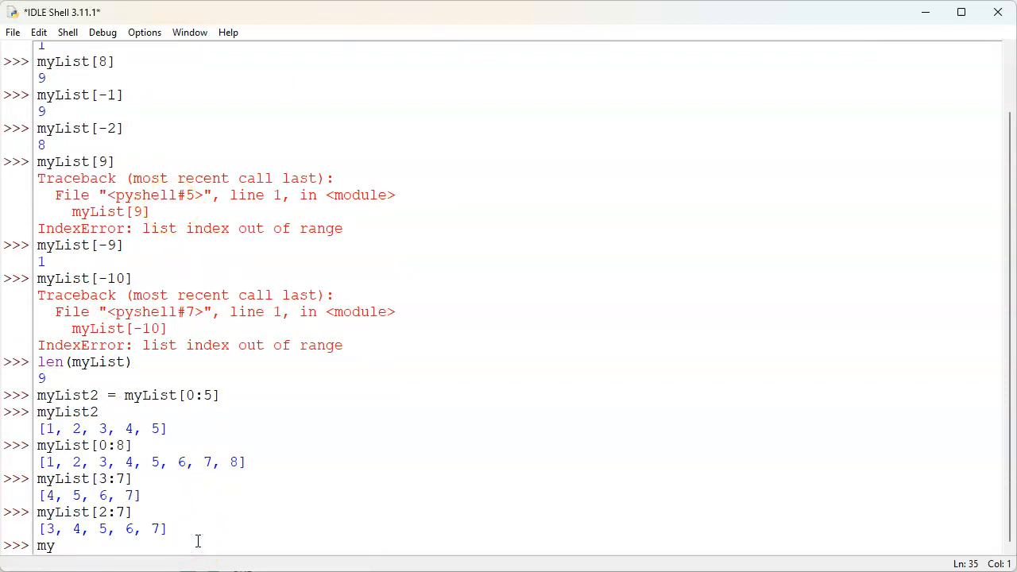
{"action": "type", "text": "List["}
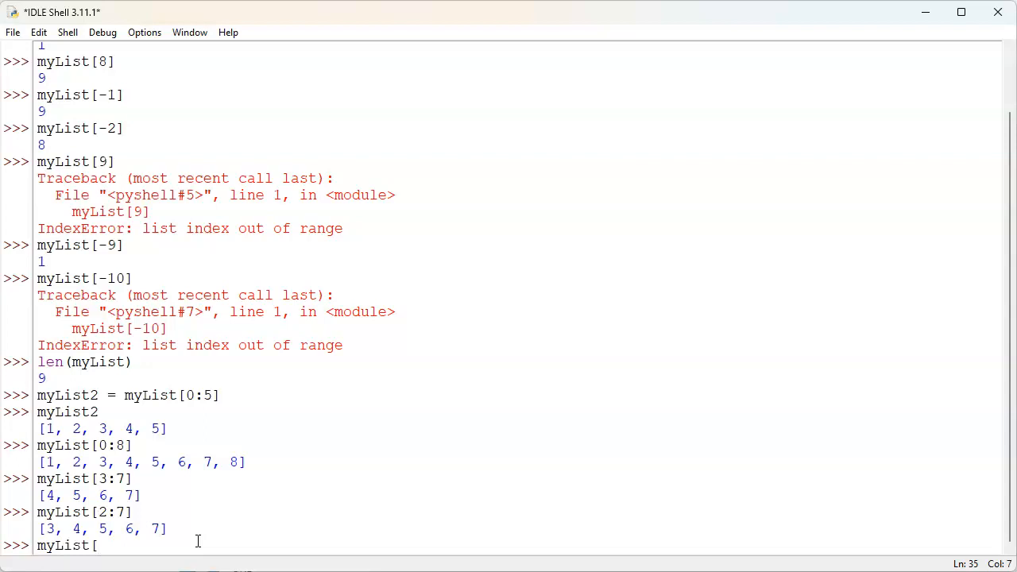
{"action": "type", "text": "1,-"}
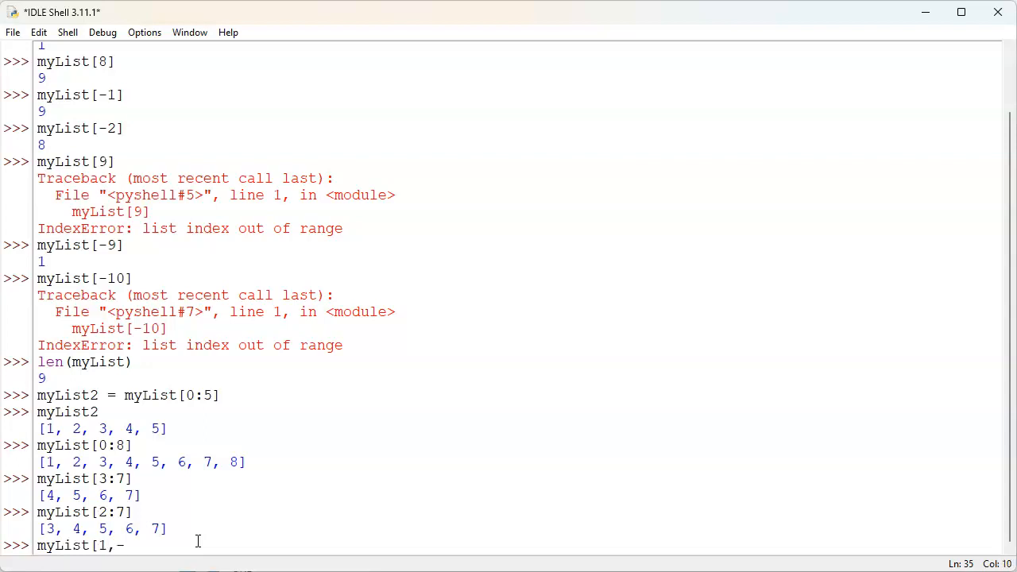
{"action": "key", "text": "Return"}
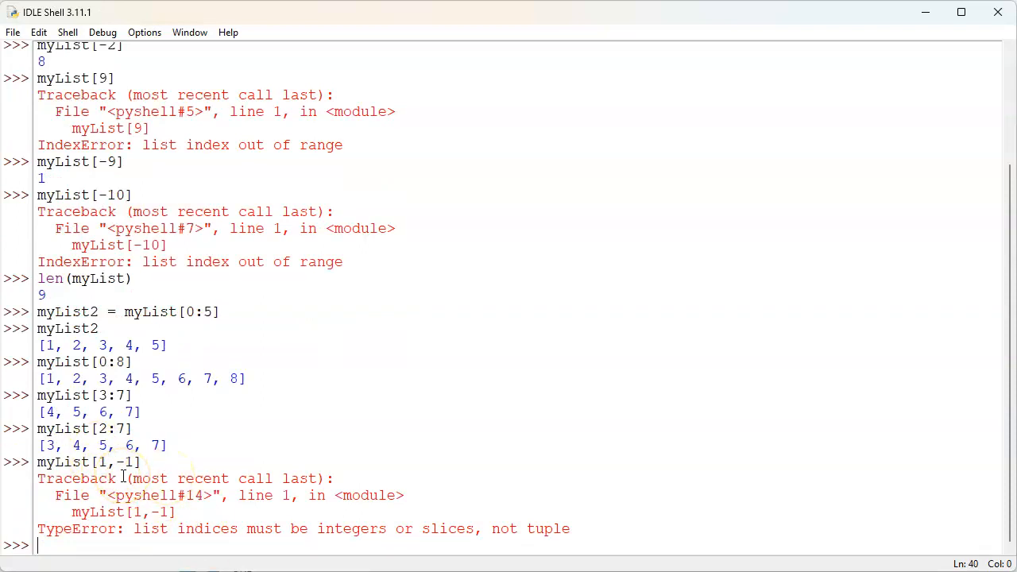
- Evaluate myList[1:-1], which returns [2, 3, 4, 5, 6, 7, 8]
{"action": "type", "text": "myList"}
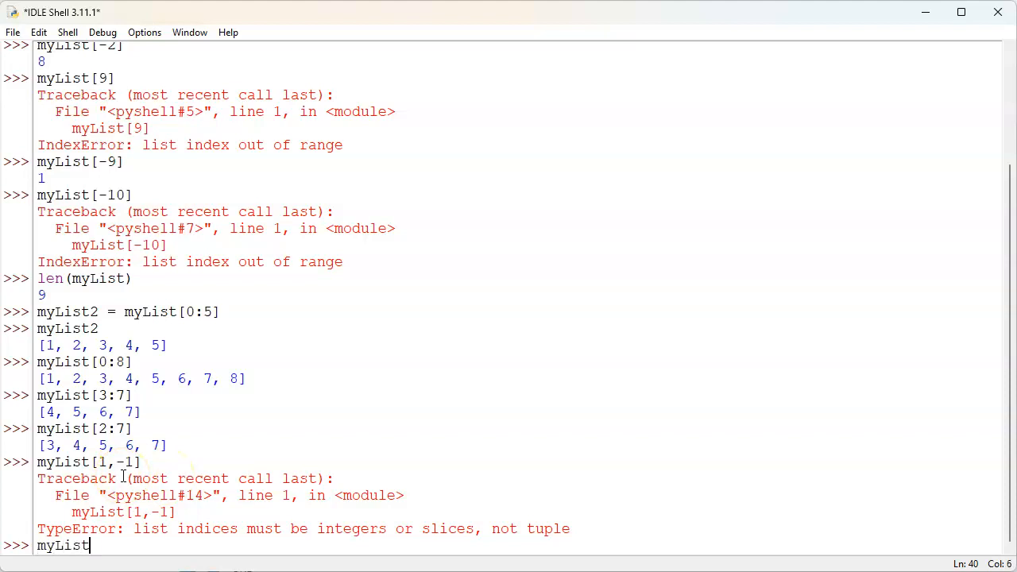
{"action": "type", "text": "1:-1"}
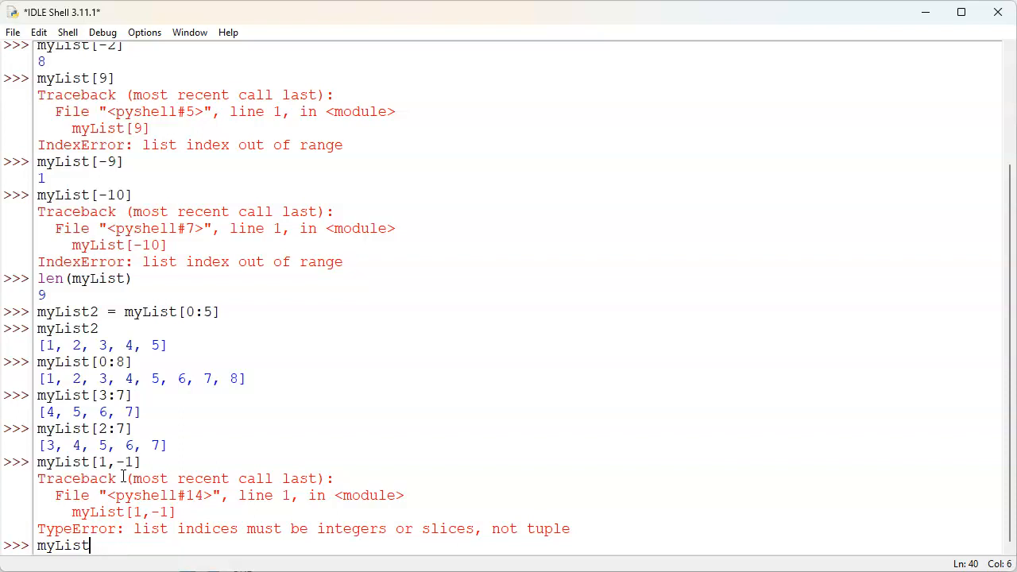
{"action": "type", "text": "[1:-"}
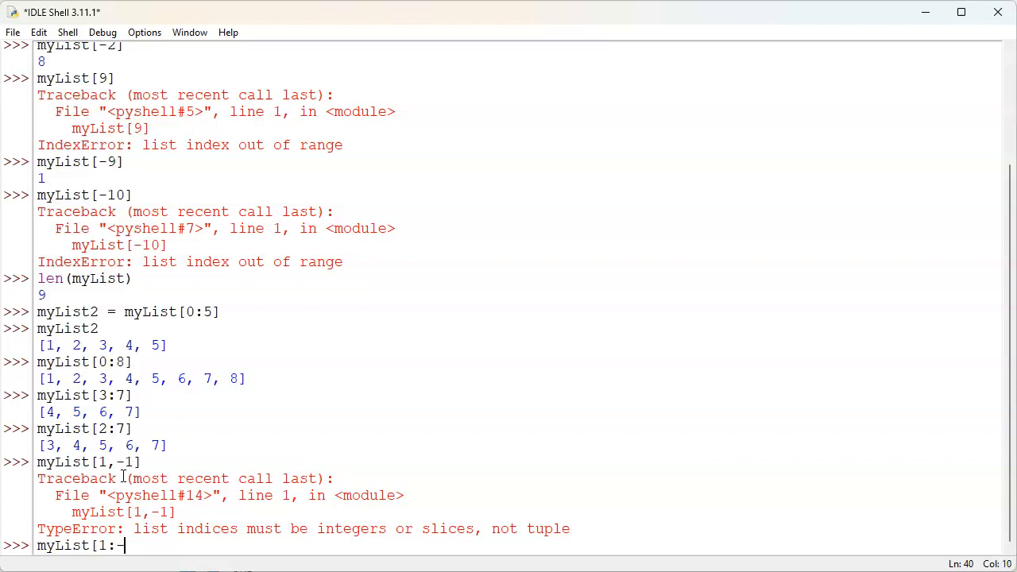
{"action": "type", "text": "1]"}
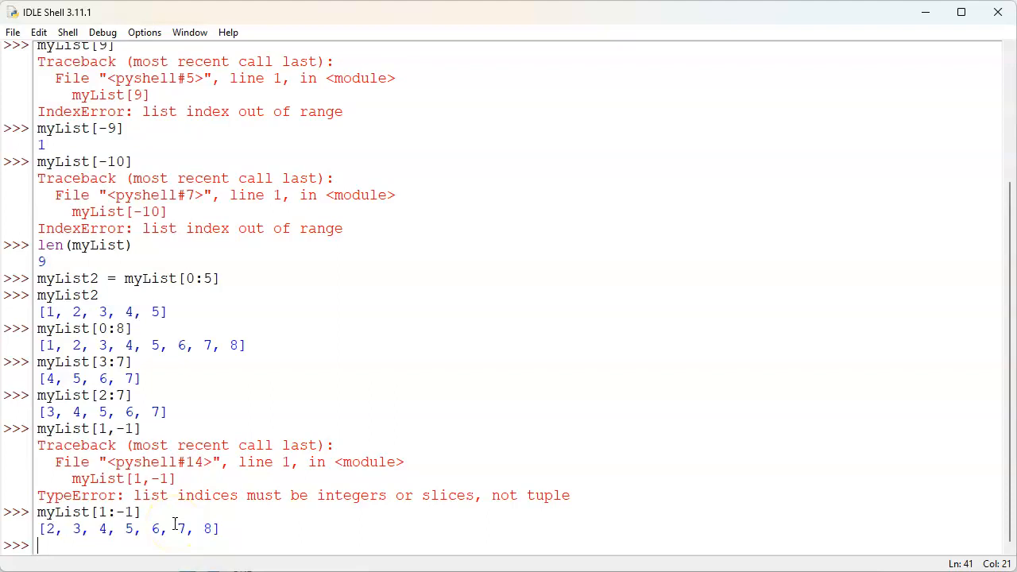
- Enter the next slice myList[2:-2] at the prompt
{"action": "type", "text": "myList["}
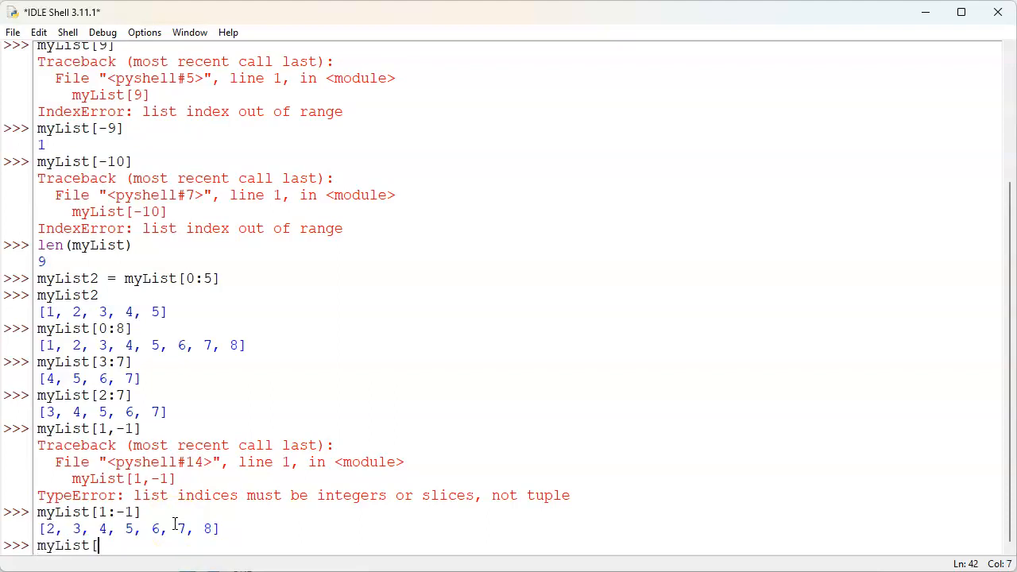
{"action": "type", "text": "2:"}
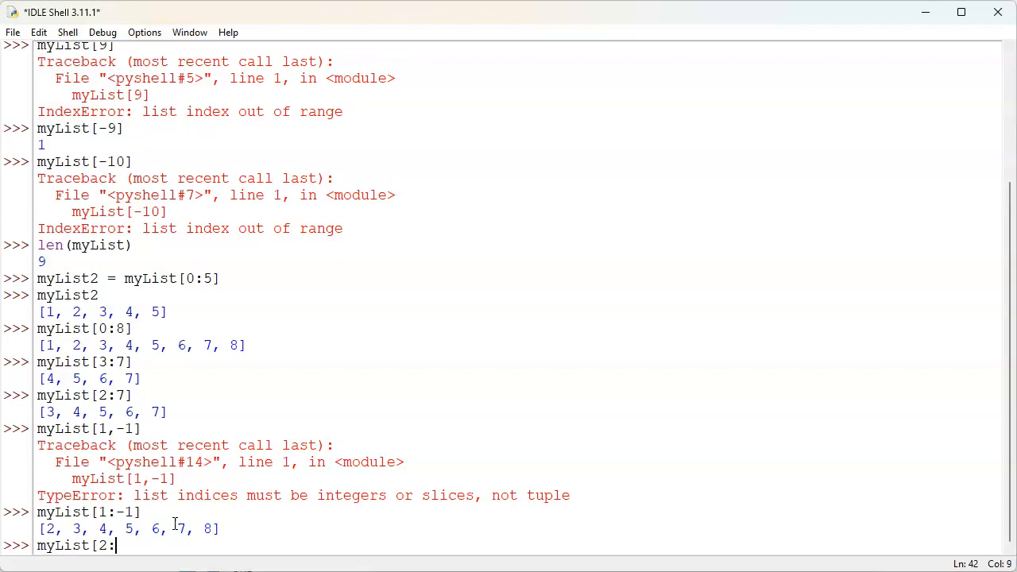
{"action": "type", "text": "-2]"}
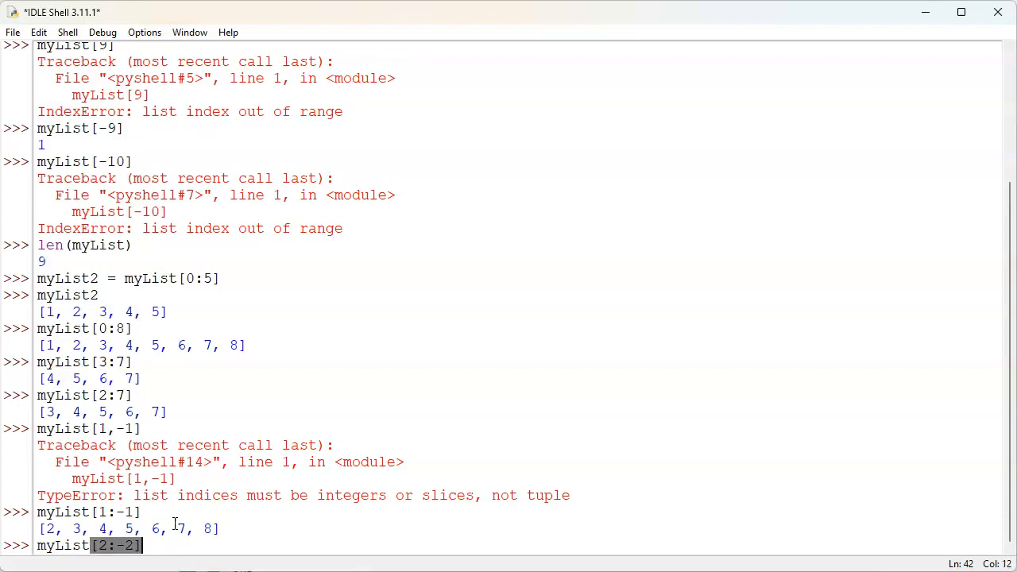